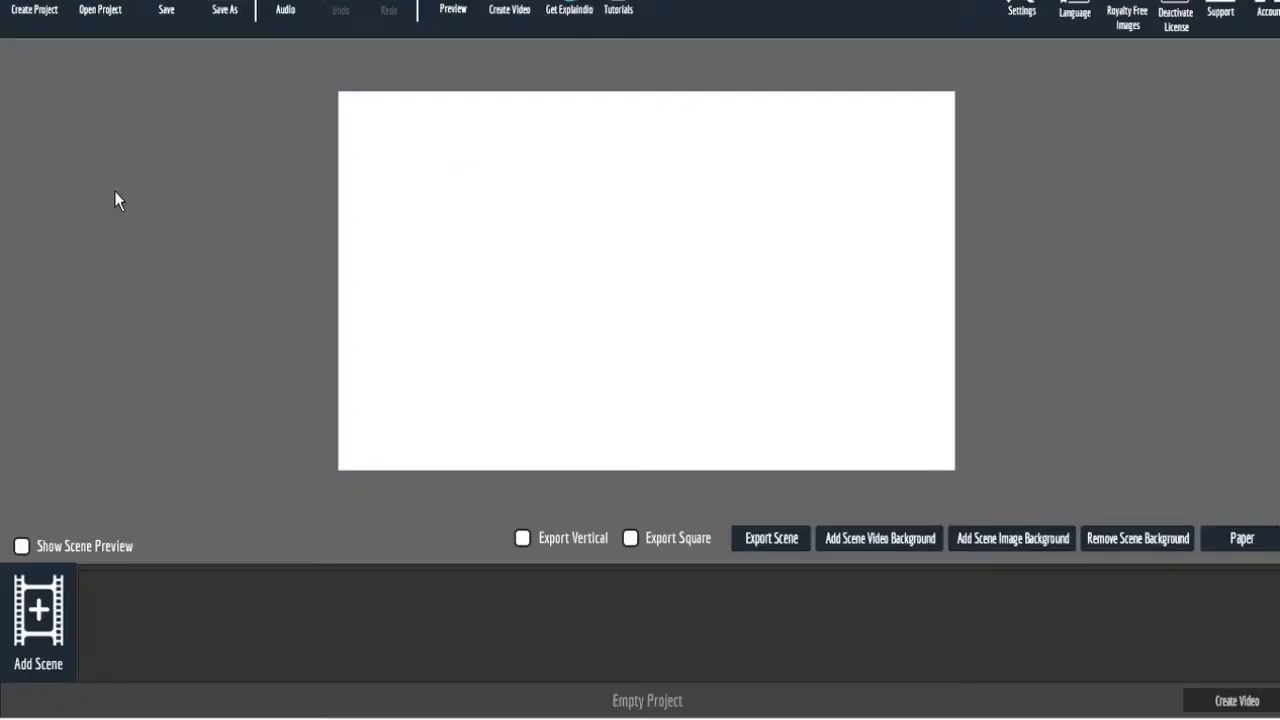
{"action": "mouse_move", "coordinate": [138, 256]}
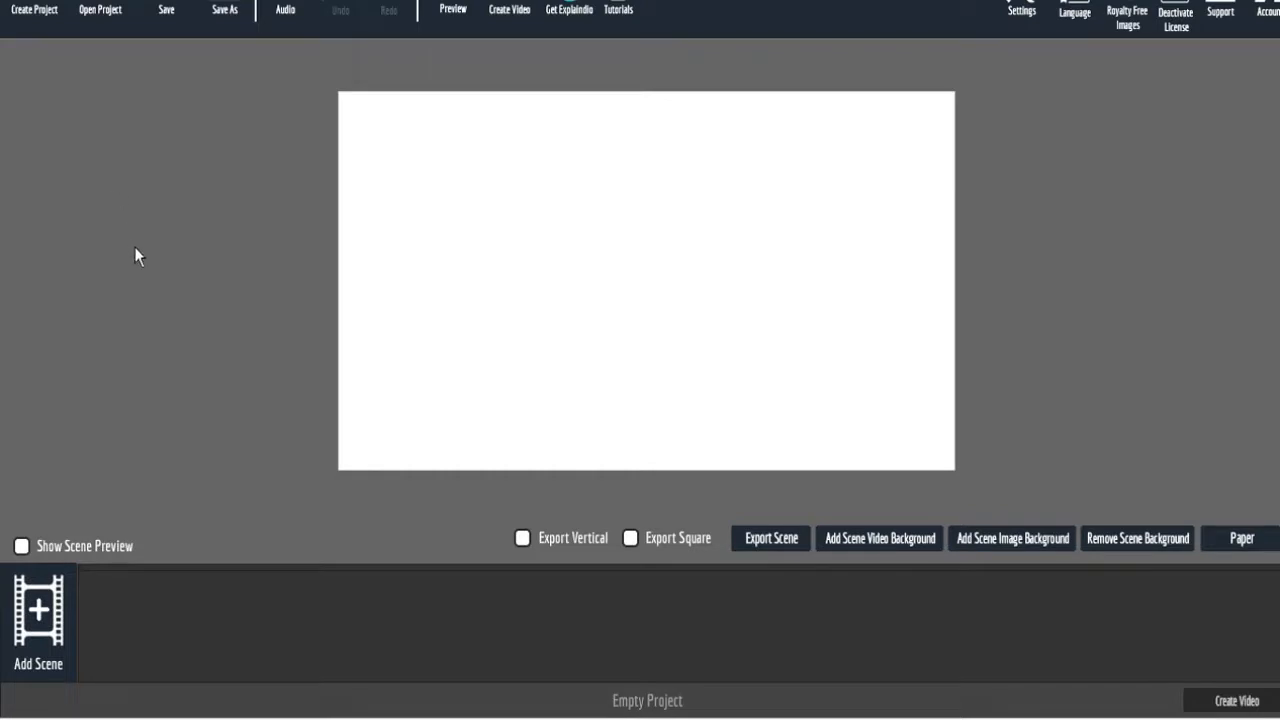
{"action": "mouse_move", "coordinate": [240, 234]}
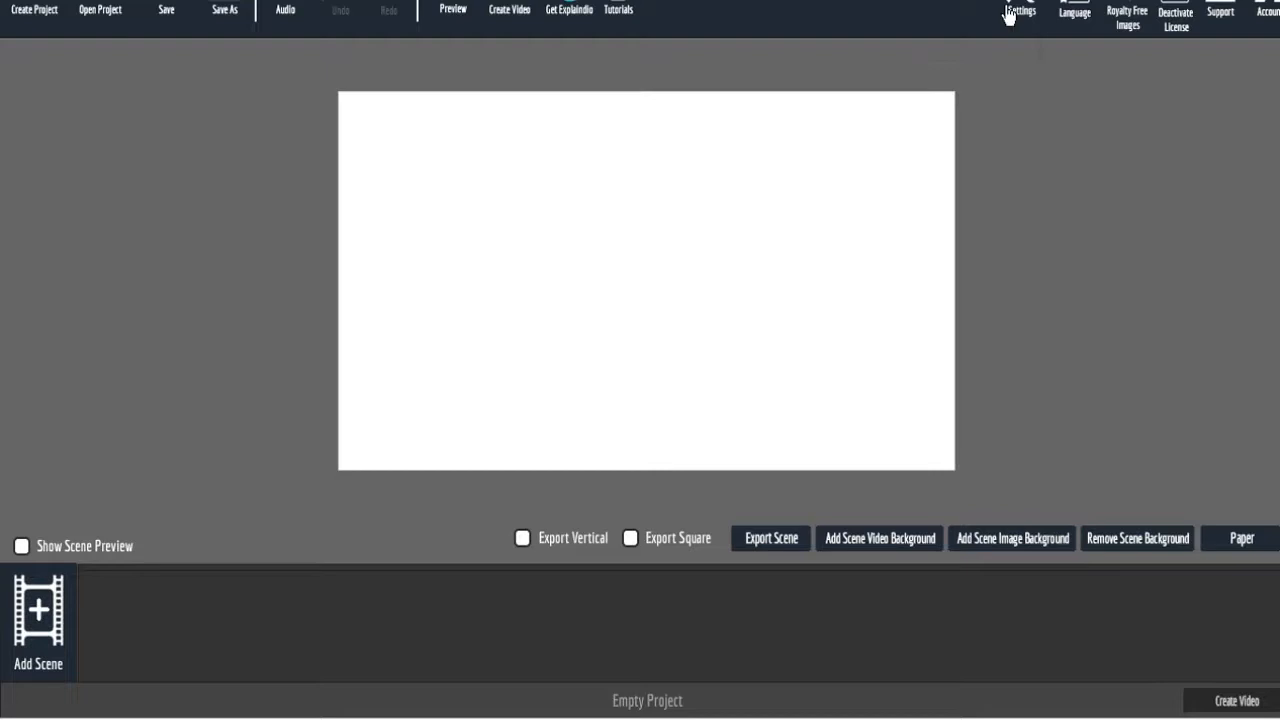
{"action": "mouse_move", "coordinate": [1006, 62]}
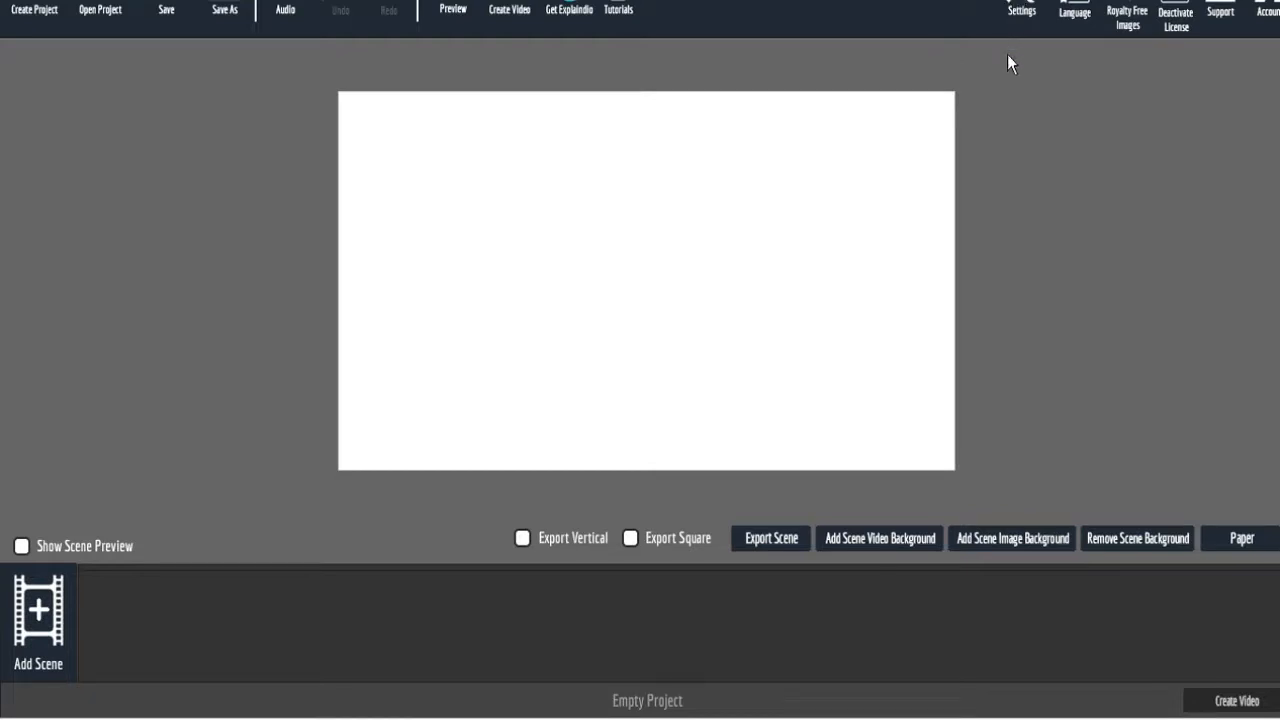
{"action": "mouse_move", "coordinate": [1024, 70]}
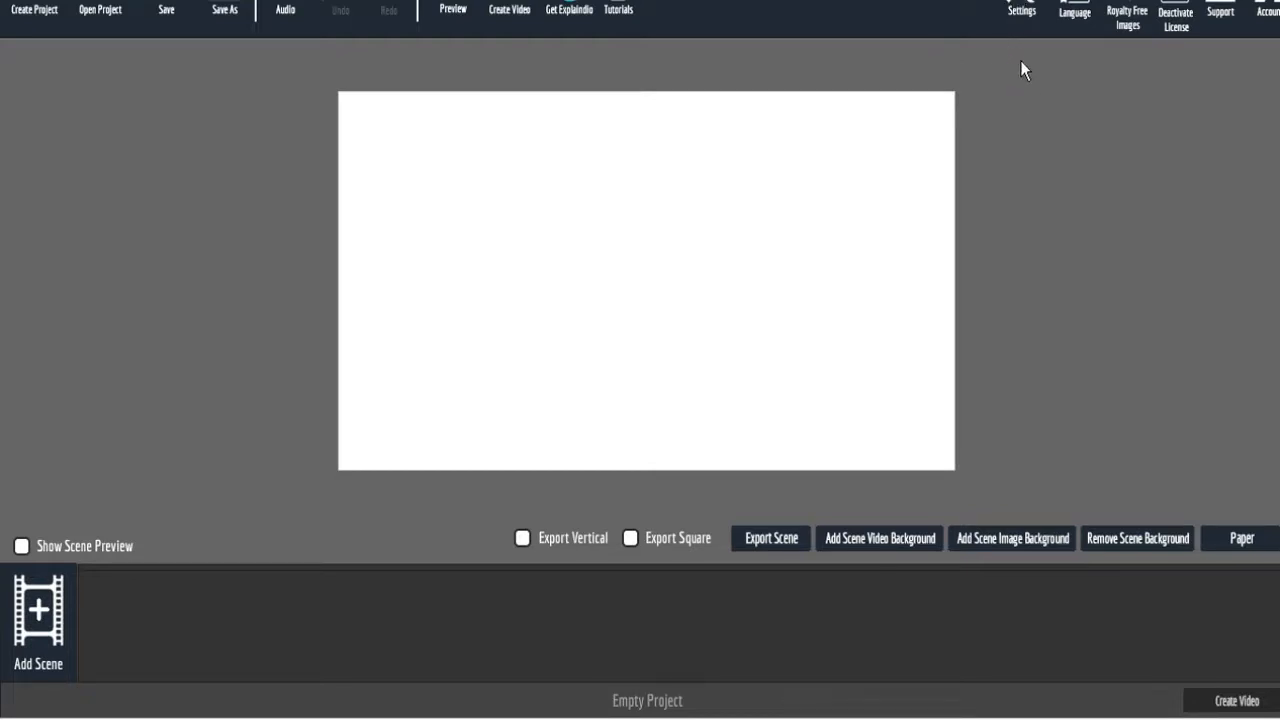
{"action": "mouse_move", "coordinate": [1124, 148]}
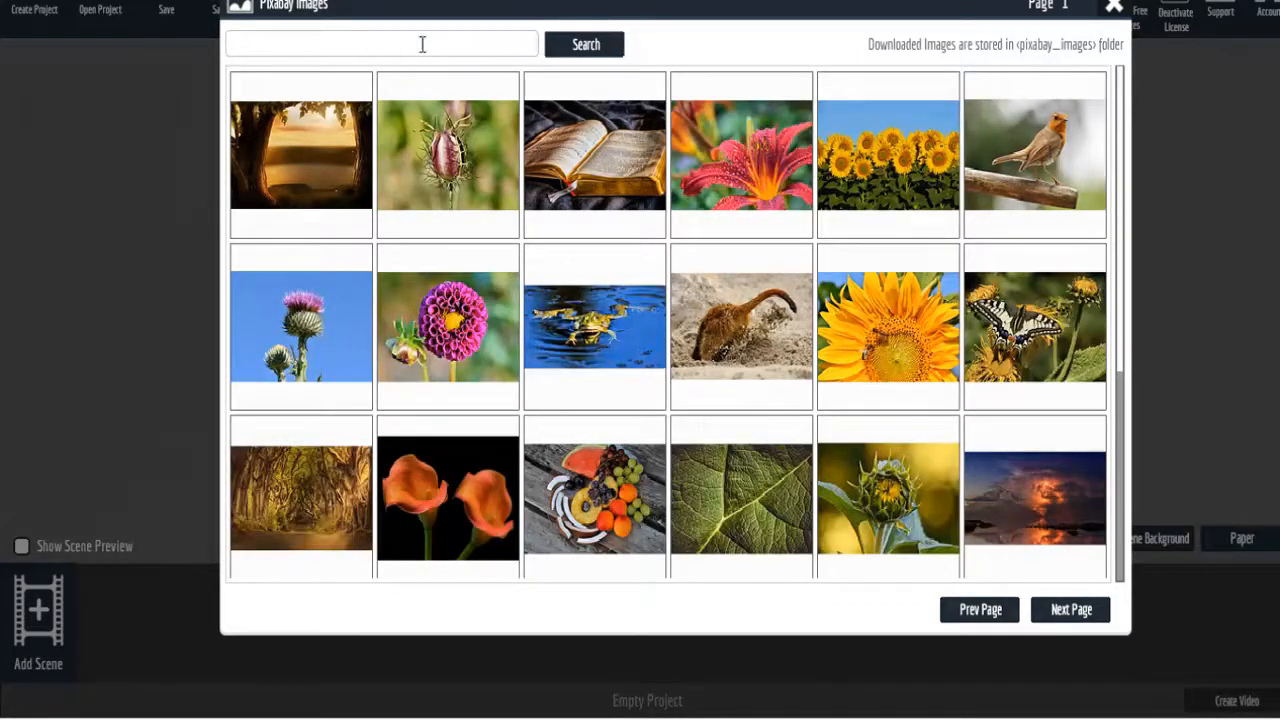
Search Pixabay Images for 'racecar', pick the orange sports car photo, then close the library.
{"action": "type", "text": "r"}
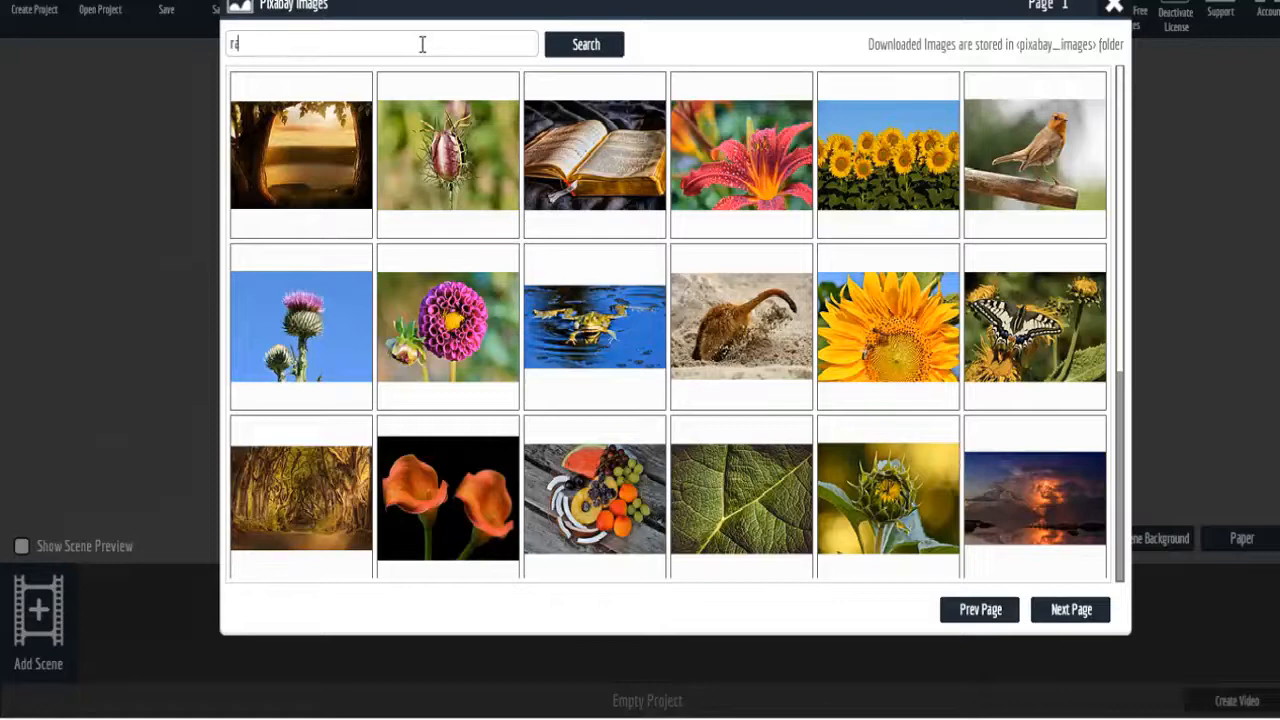
{"action": "type", "text": "acecar"}
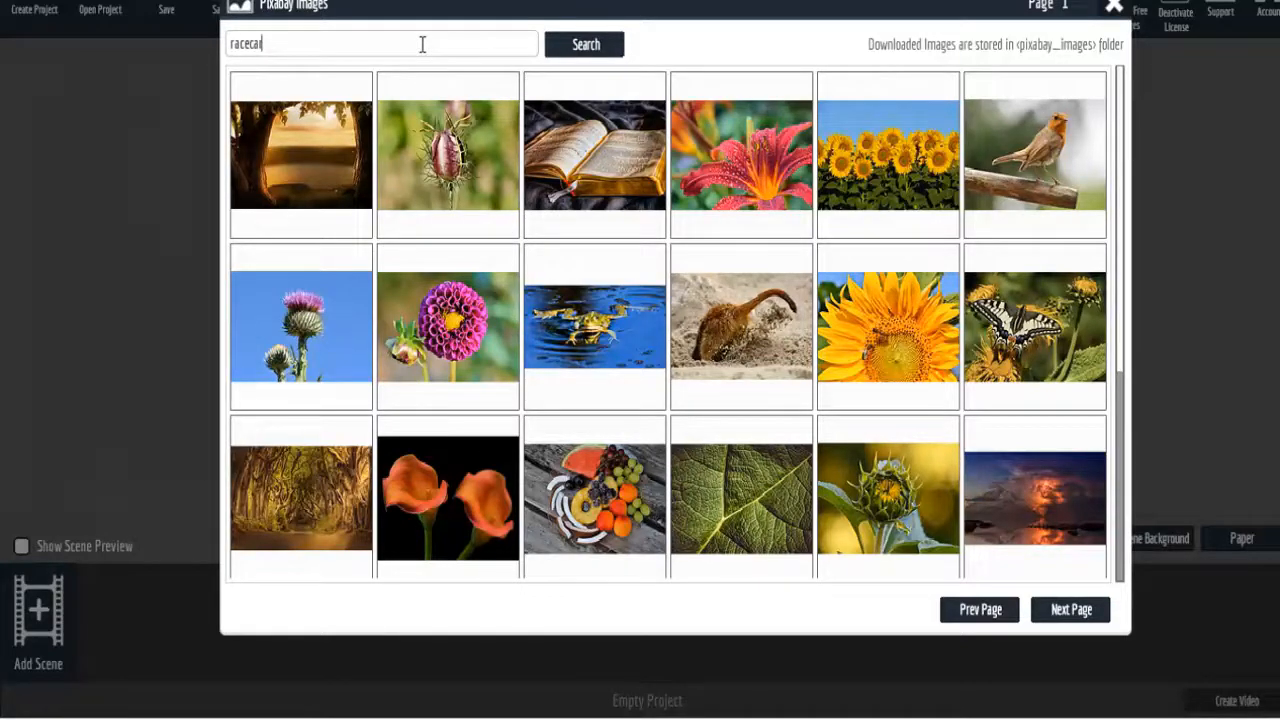
{"action": "left_click", "coordinate": [584, 44]}
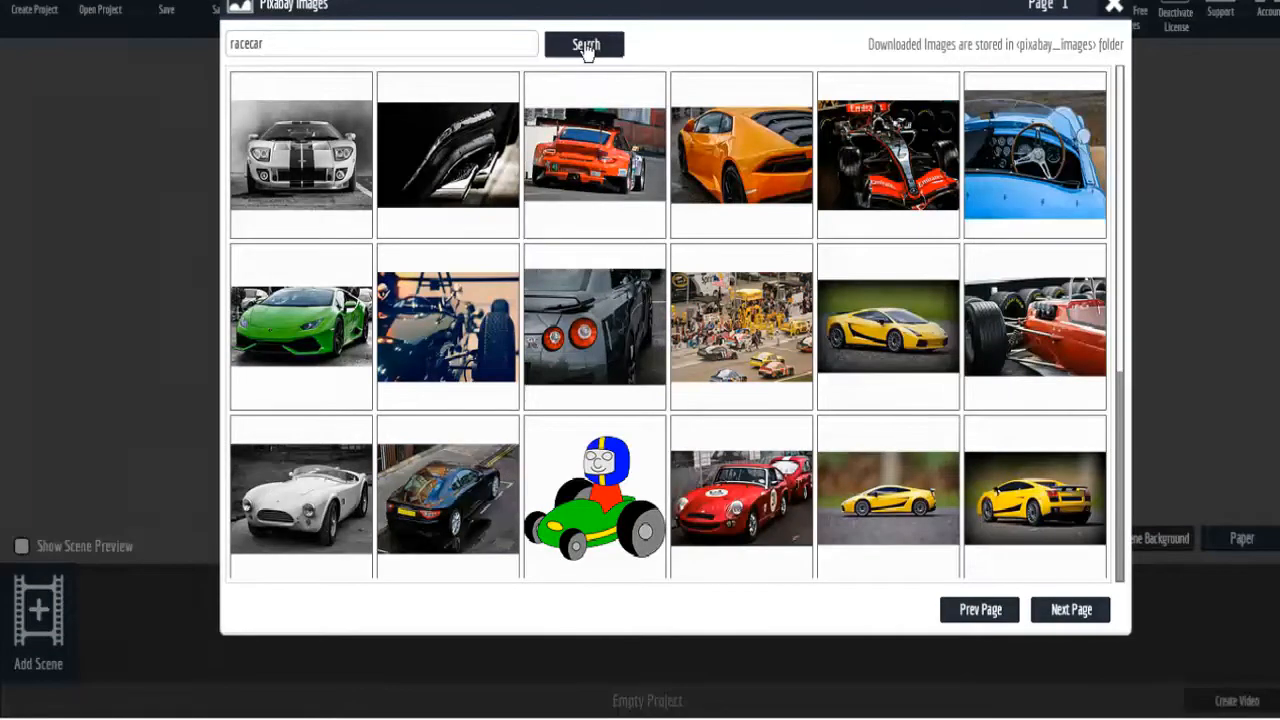
{"action": "left_click", "coordinate": [300, 160]}
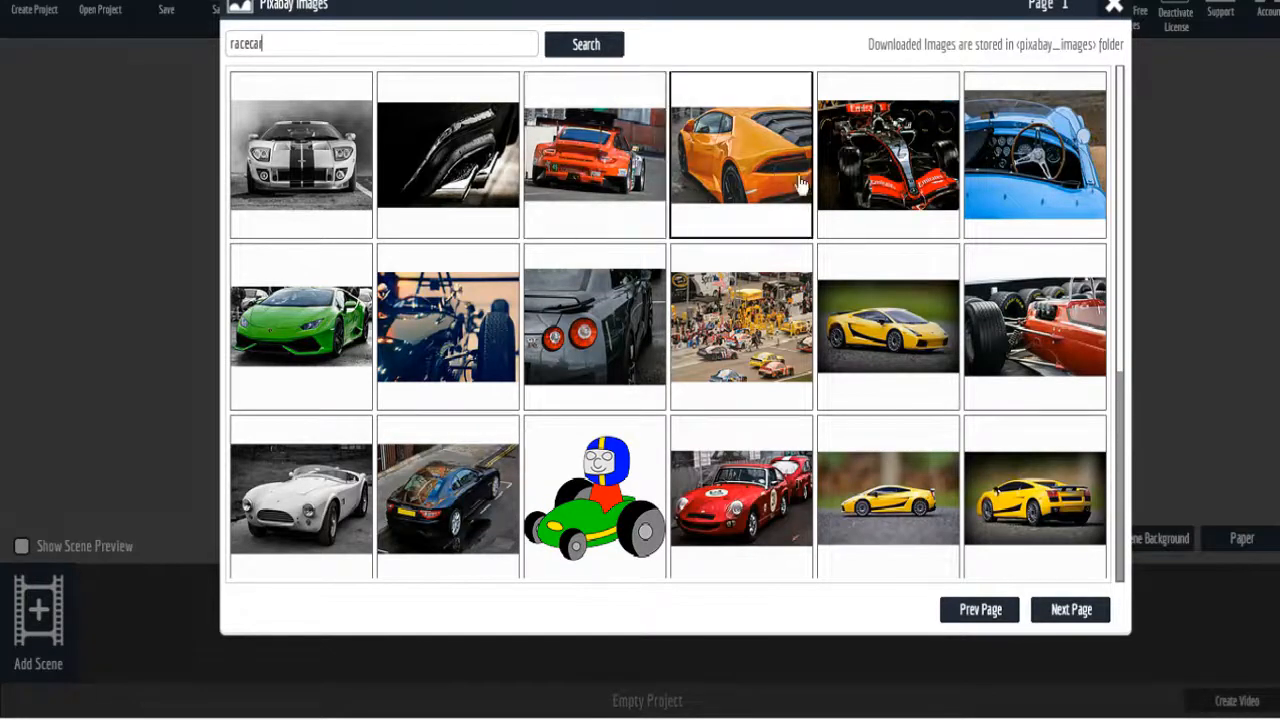
{"action": "mouse_move", "coordinate": [742, 172]}
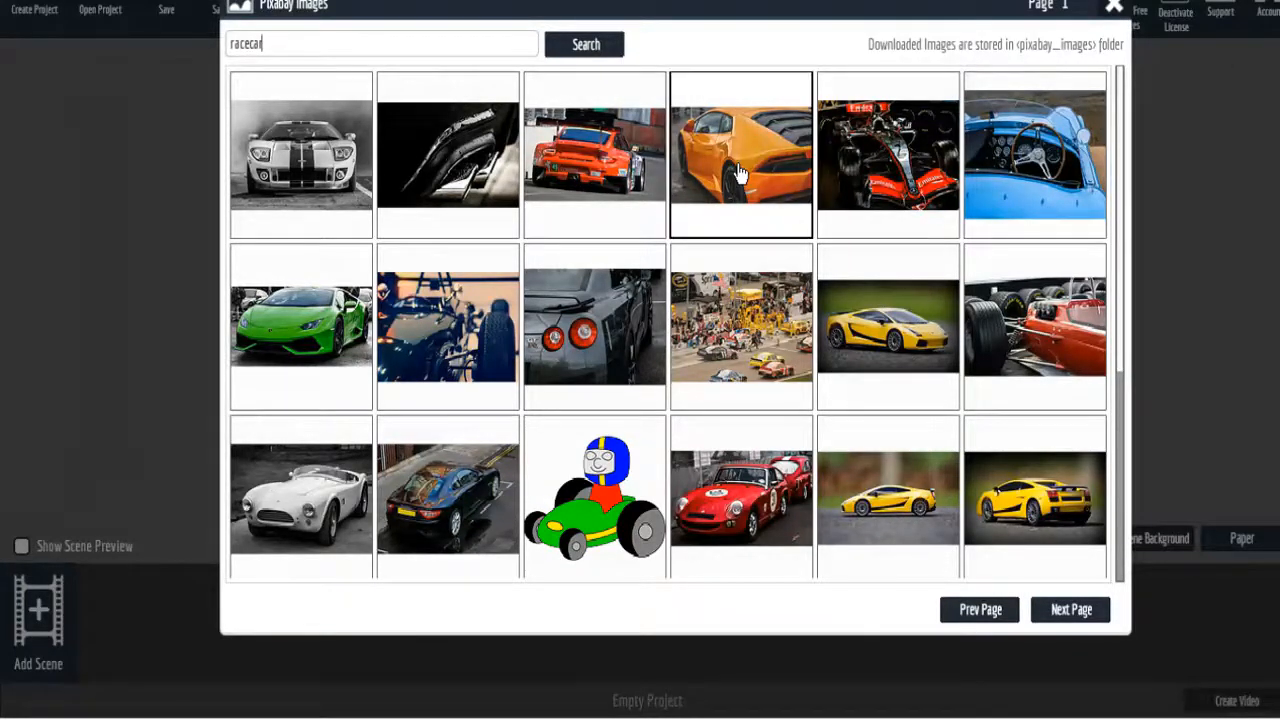
{"action": "left_click", "coordinate": [740, 156]}
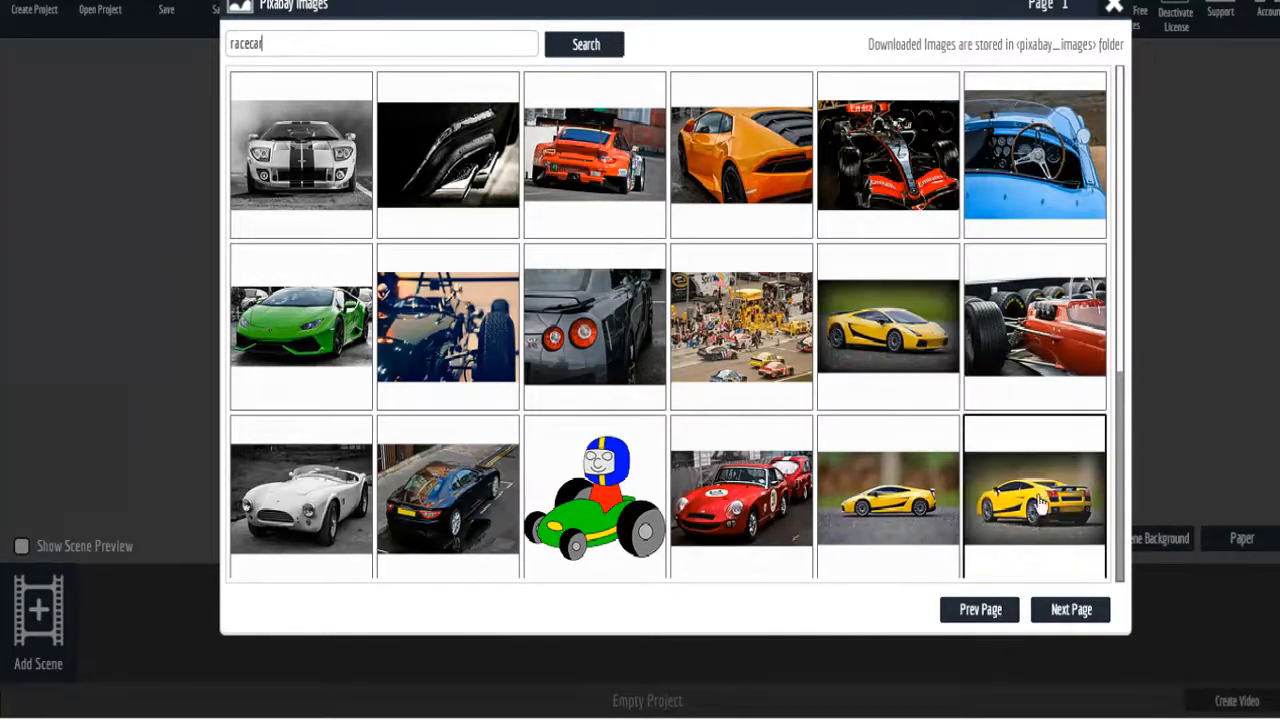
{"action": "mouse_move", "coordinate": [1040, 528]}
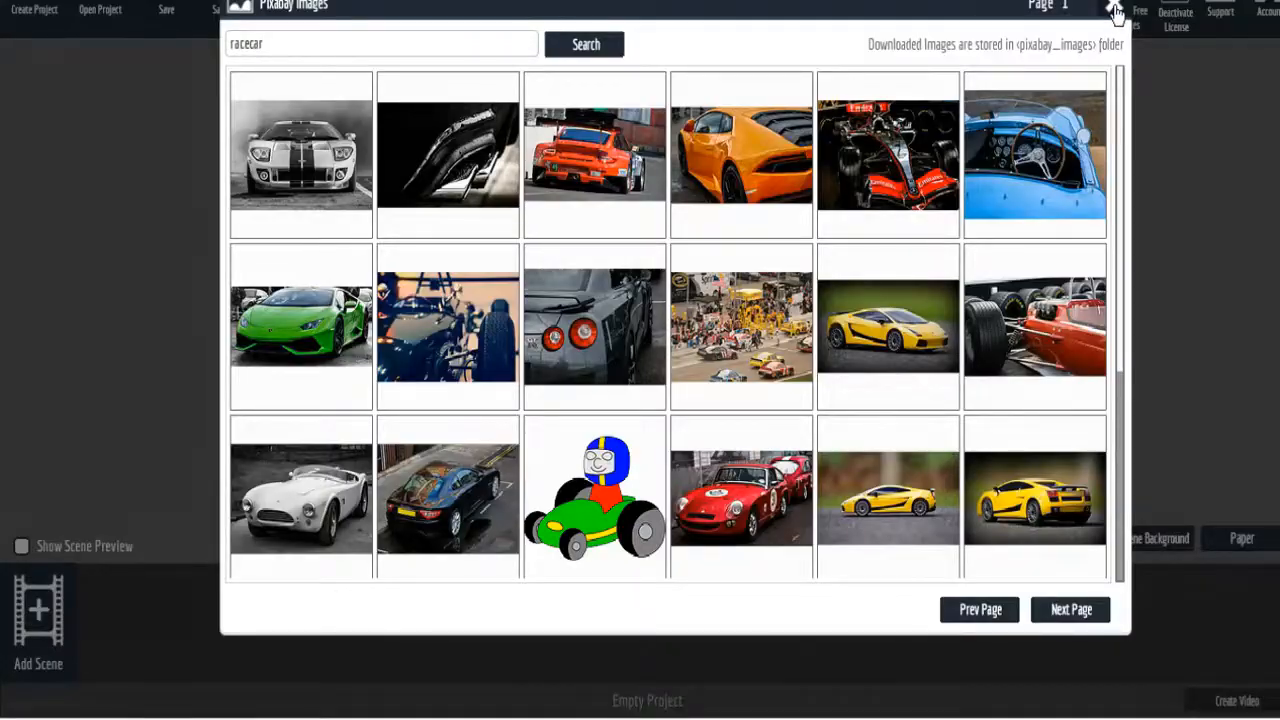
{"action": "left_click", "coordinate": [1112, 8]}
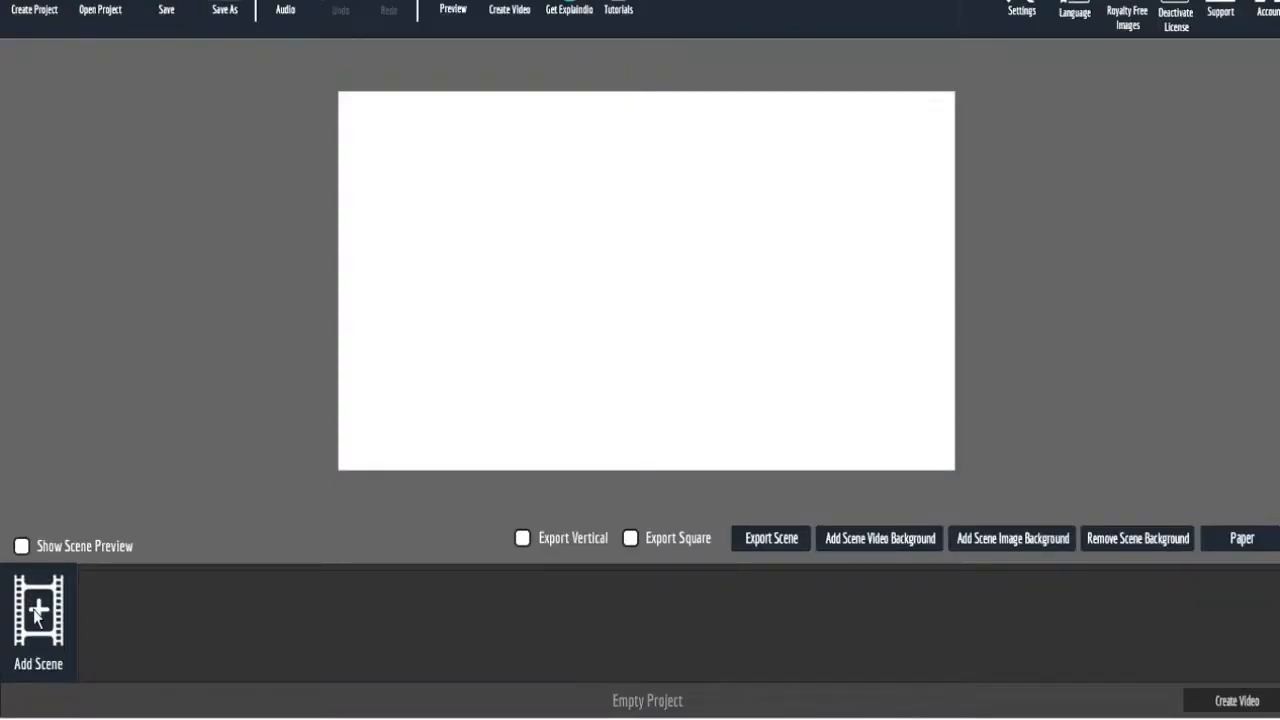
Start adding a scene and choose the AdCaster2 scene pack from the list.
{"action": "left_click", "coordinate": [38, 632]}
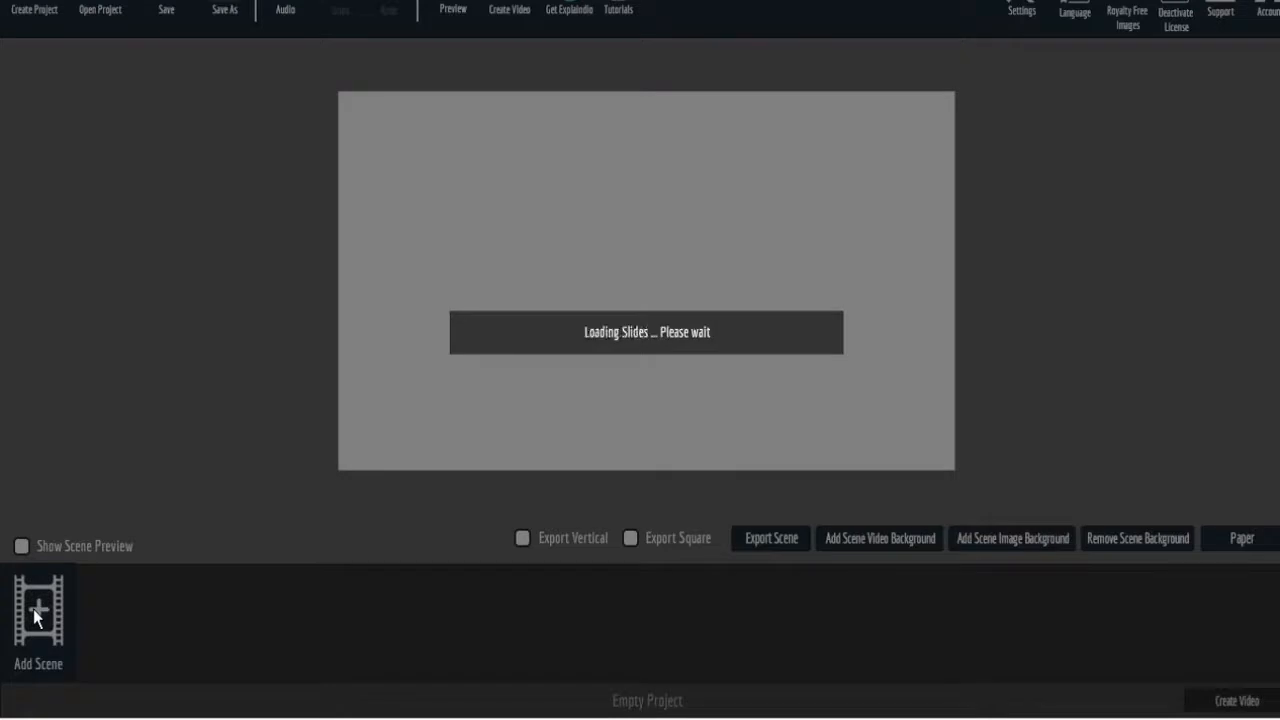
{"action": "left_click", "coordinate": [36, 620]}
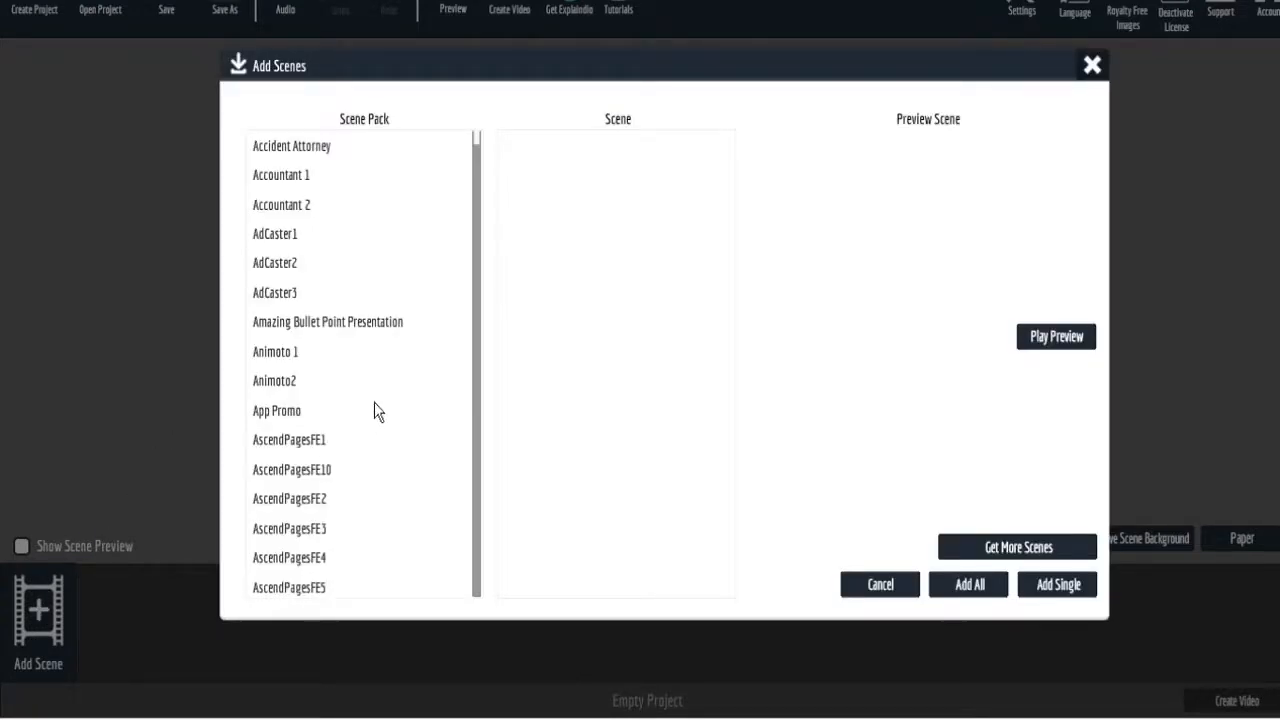
{"action": "scroll", "scroll_direction": "down", "scroll_amount": 3}
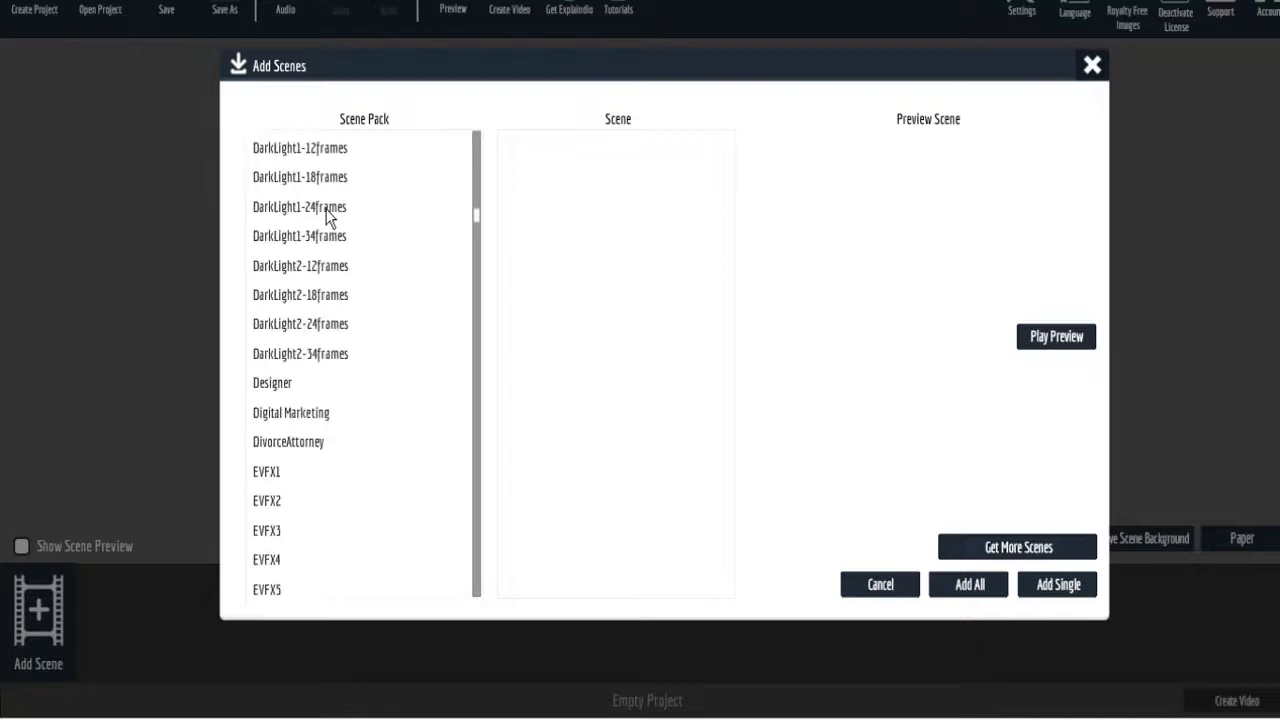
{"action": "scroll", "scroll_direction": "down", "scroll_amount": 3}
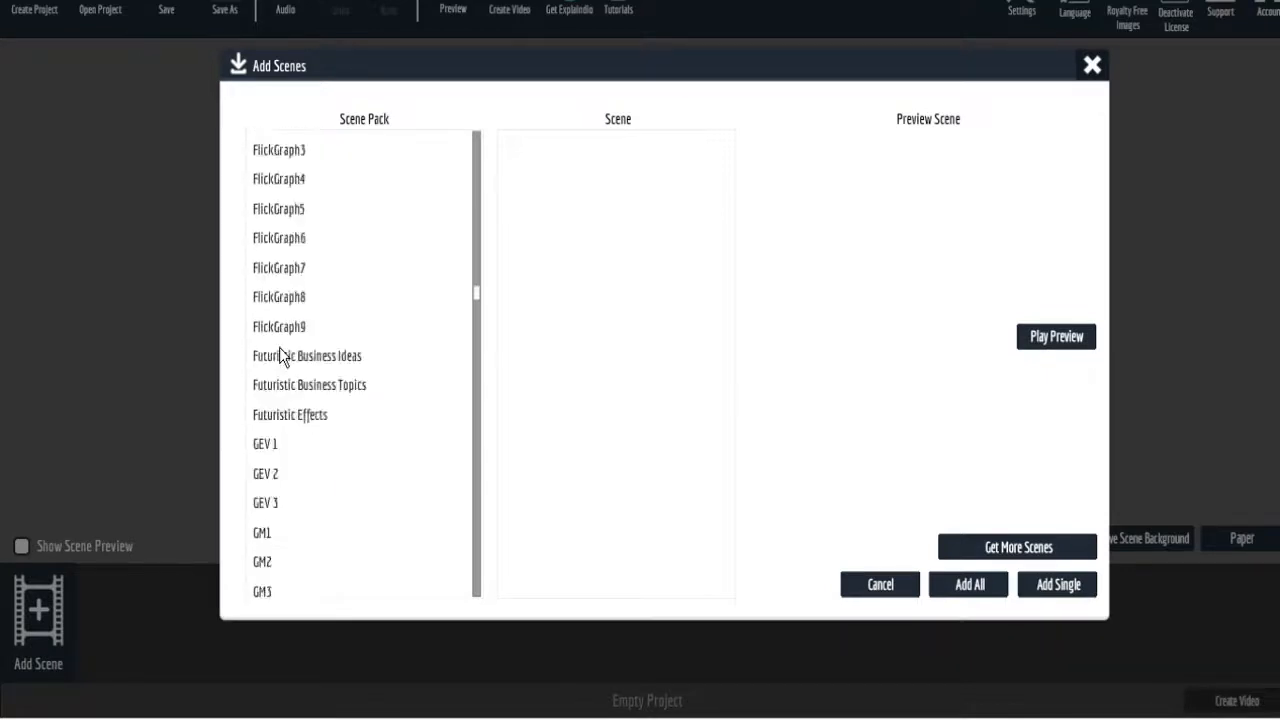
{"action": "scroll", "scroll_direction": "down", "scroll_amount": 3}
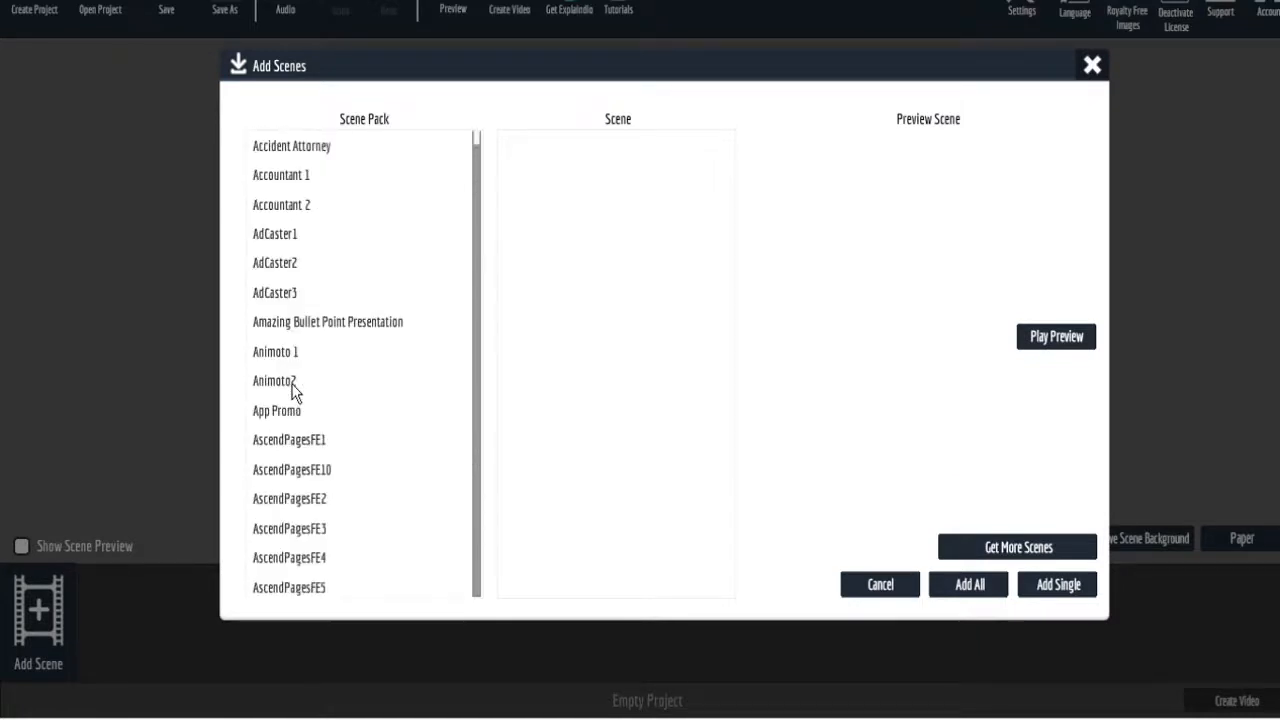
{"action": "left_click", "coordinate": [274, 262]}
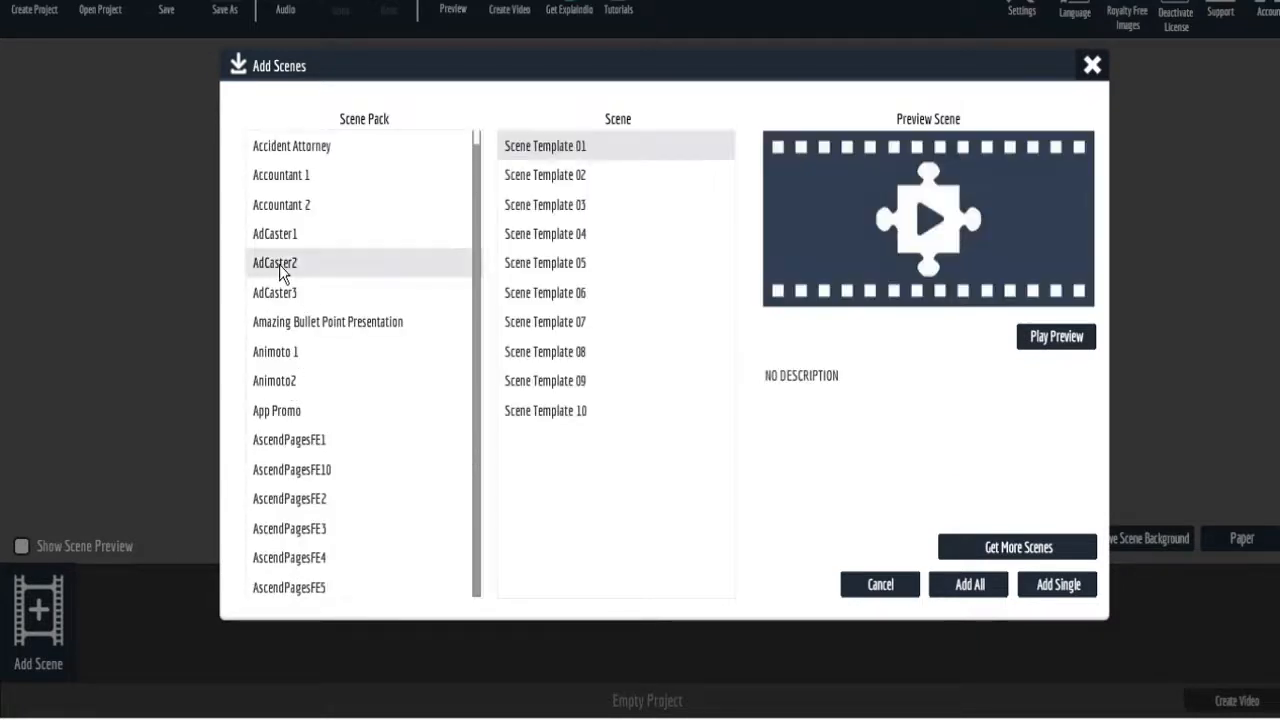
{"action": "mouse_move", "coordinate": [564, 424]}
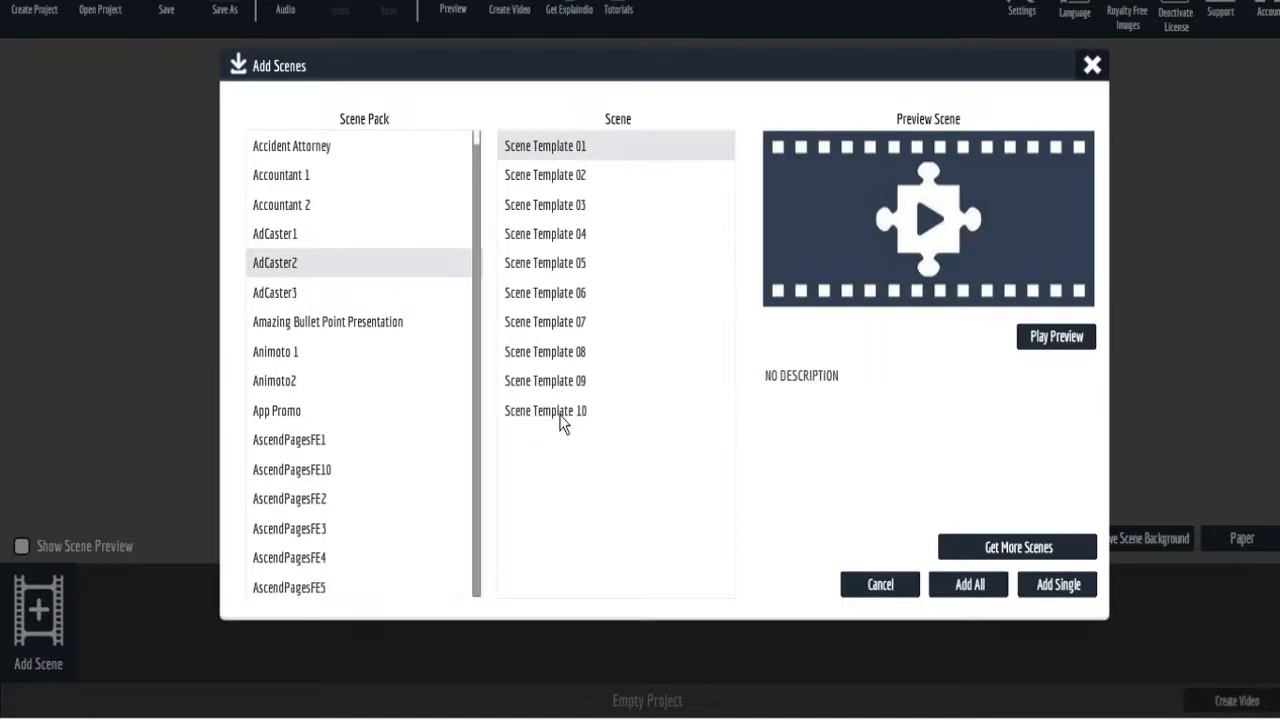
{"action": "mouse_move", "coordinate": [548, 296]}
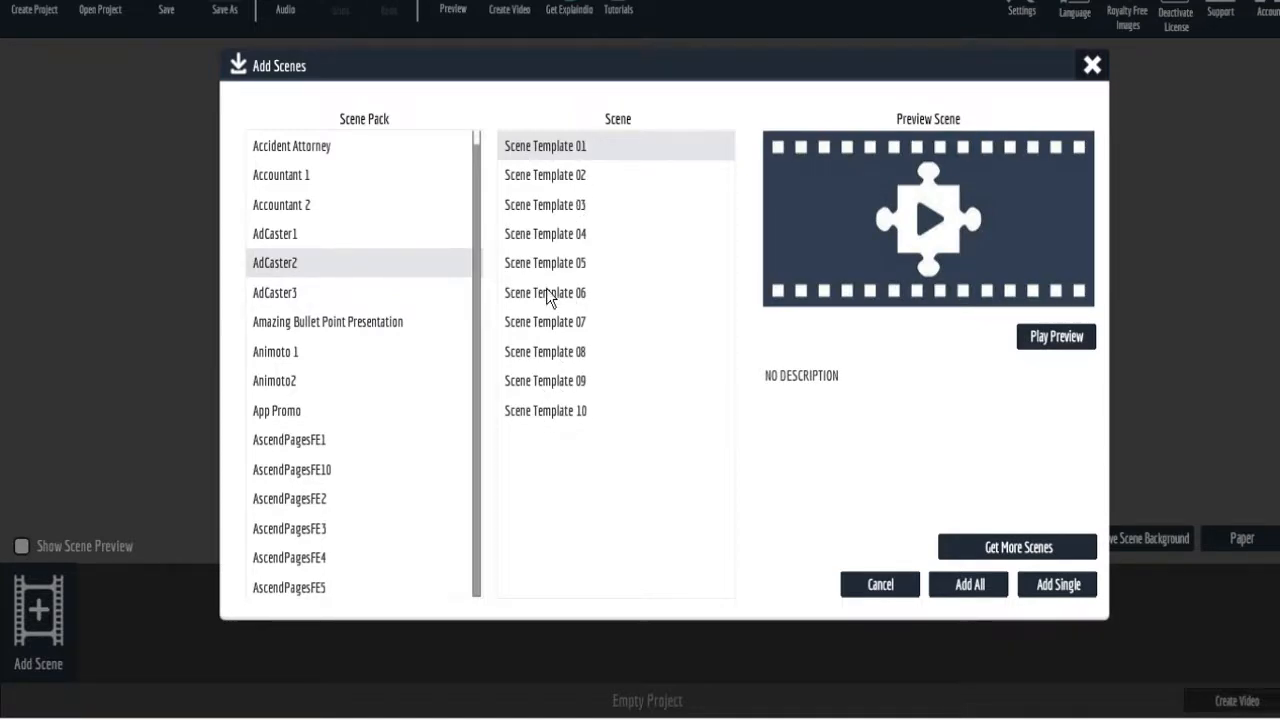
Add Scene Template 07 to the project as a single scene.
{"action": "left_click", "coordinate": [544, 320]}
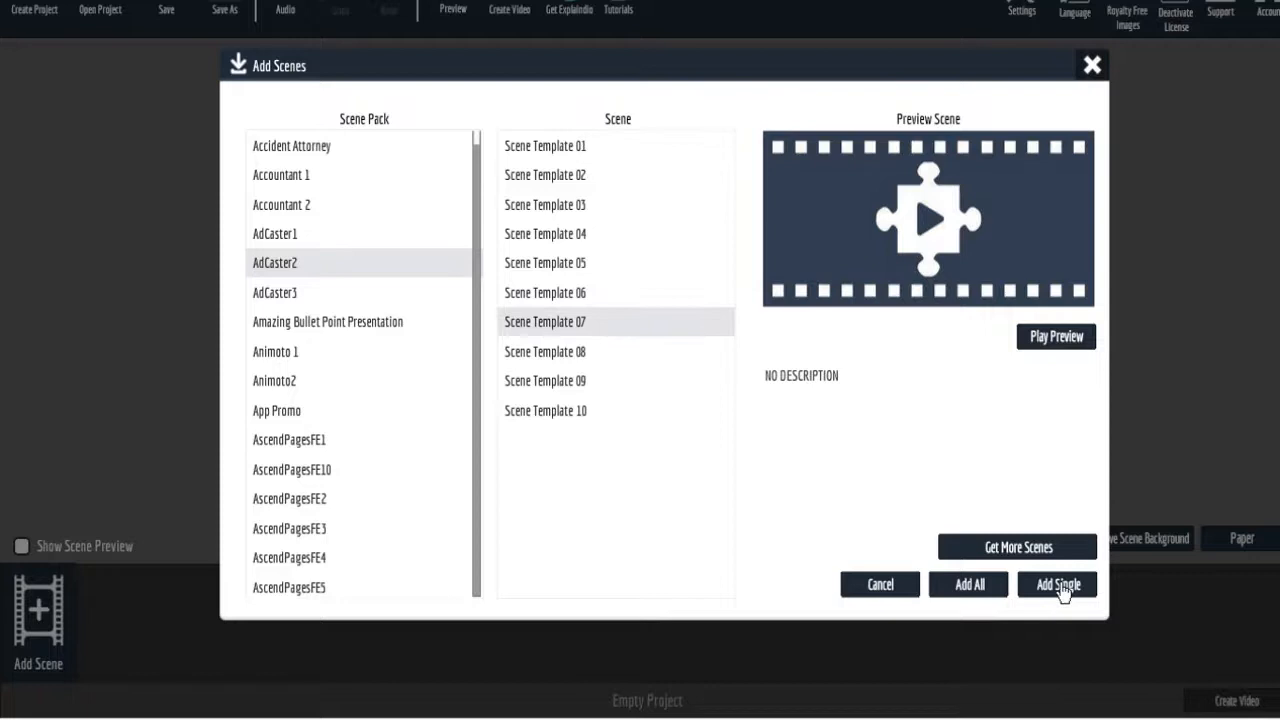
{"action": "left_click", "coordinate": [1056, 584]}
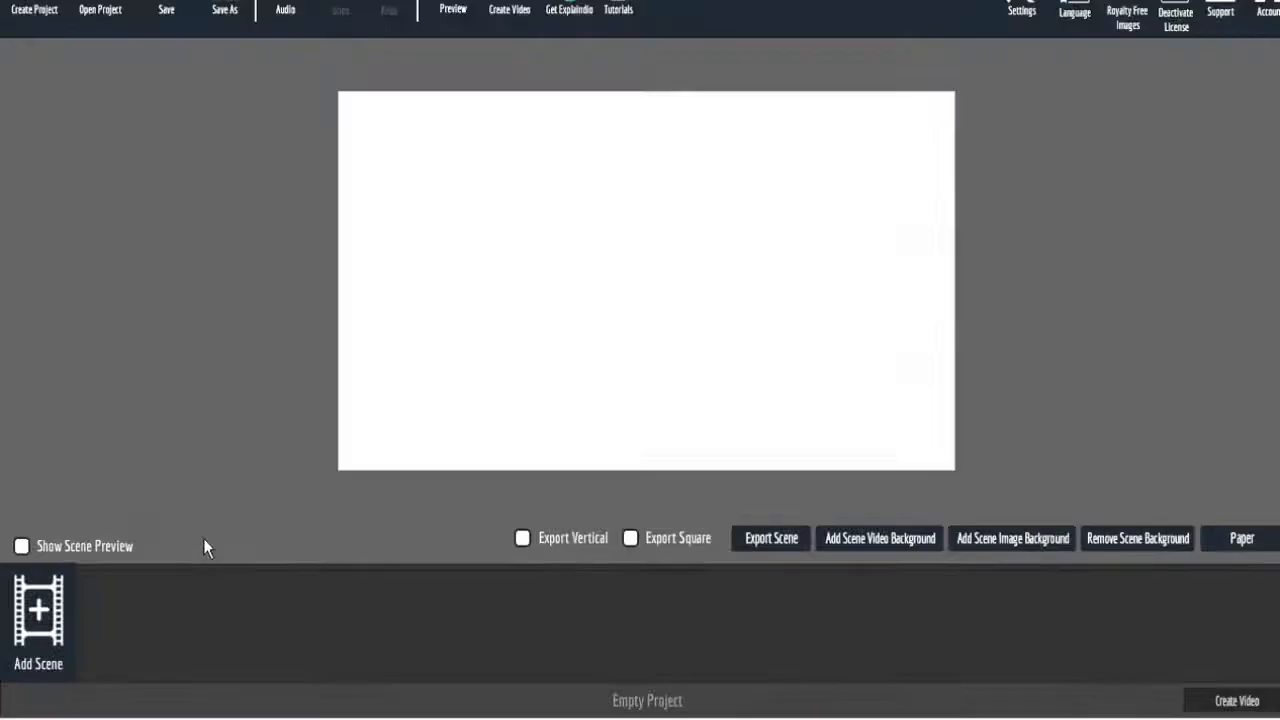
Add further template scenes one at a time until the project holds four scenes.
{"action": "left_click", "coordinate": [38, 624]}
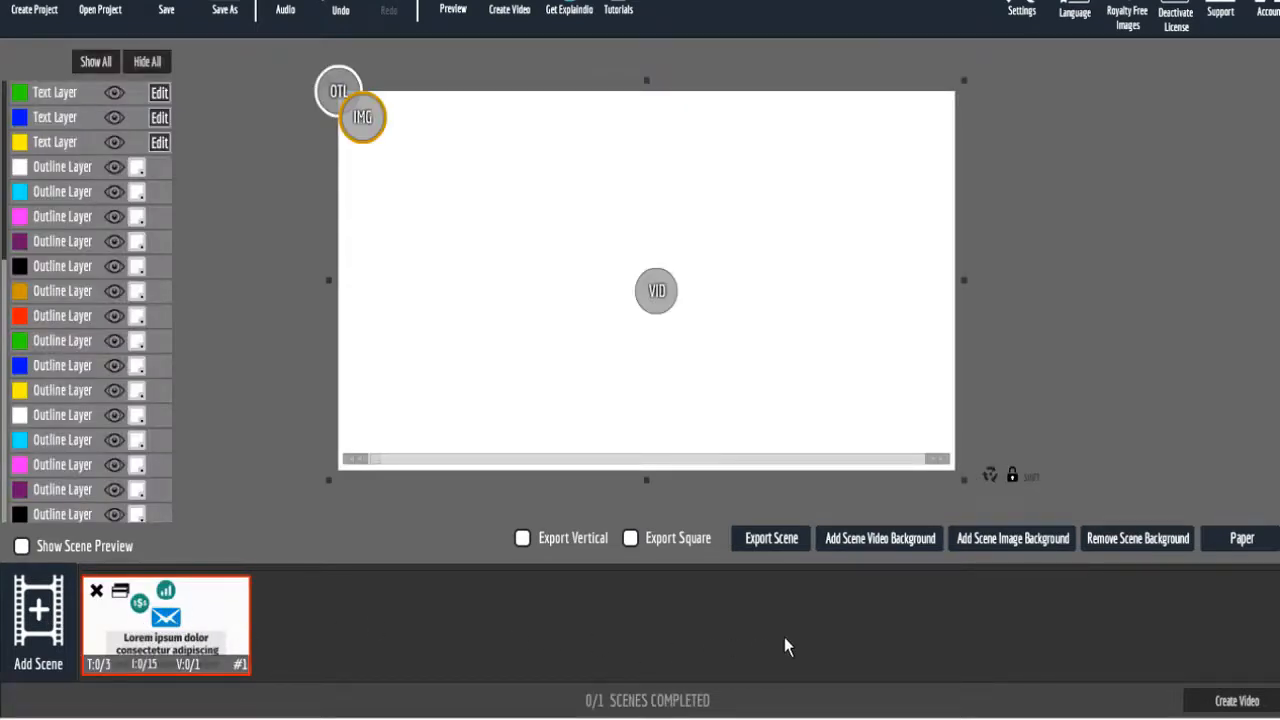
{"action": "mouse_move", "coordinate": [4, 630]}
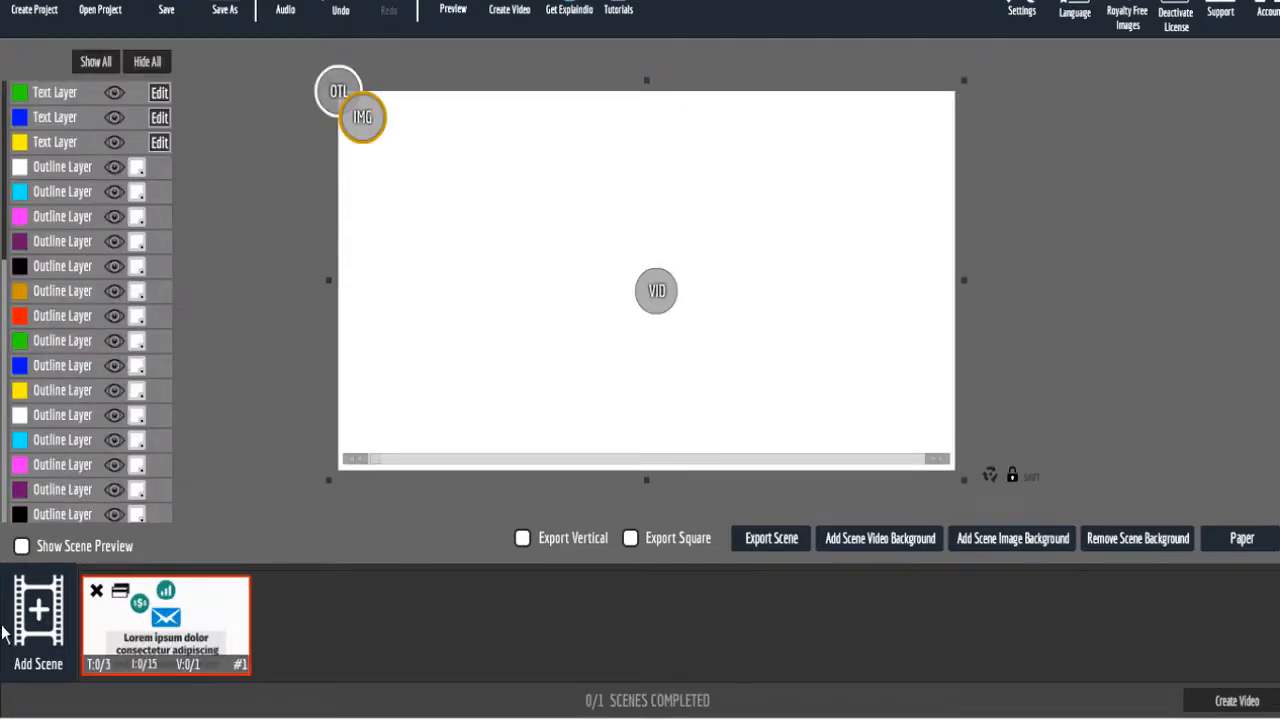
{"action": "left_click", "coordinate": [38, 616]}
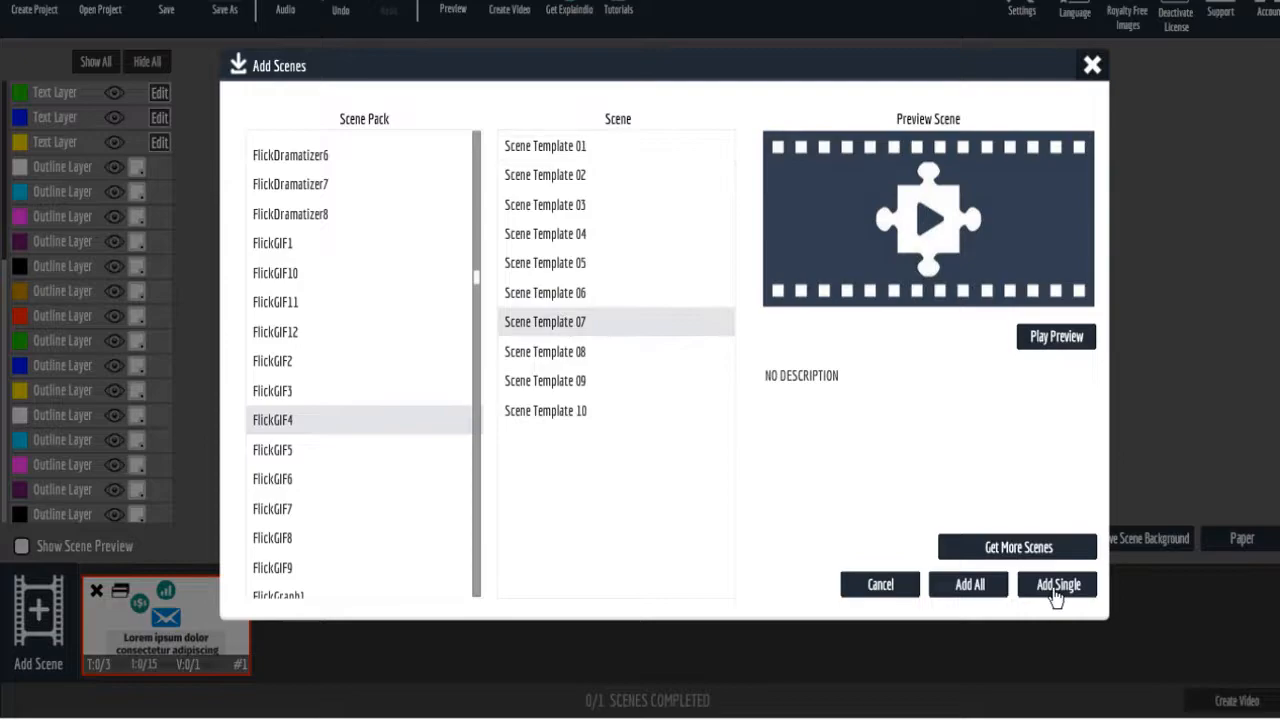
{"action": "left_click", "coordinate": [1056, 584]}
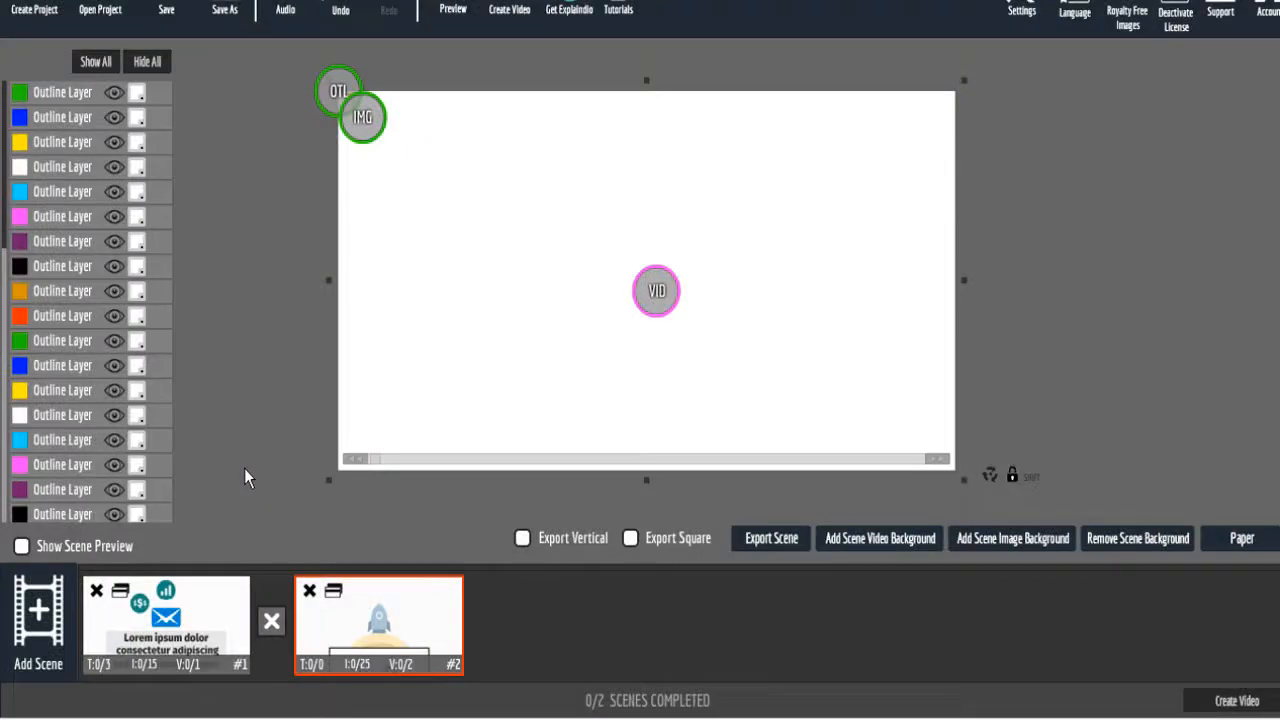
{"action": "left_click", "coordinate": [36, 610]}
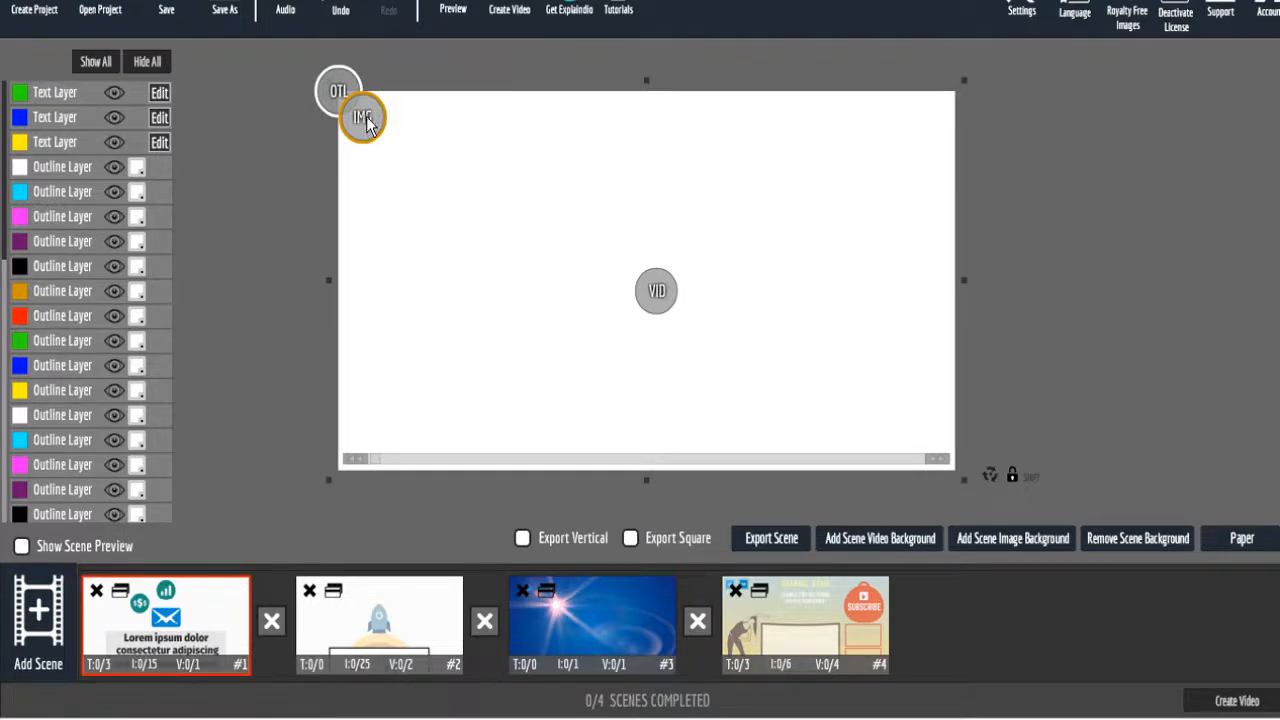
Load the black-and-white sports car photo into scene 1's IMG placeholder, then select scene 2.
{"action": "left_click", "coordinate": [362, 118]}
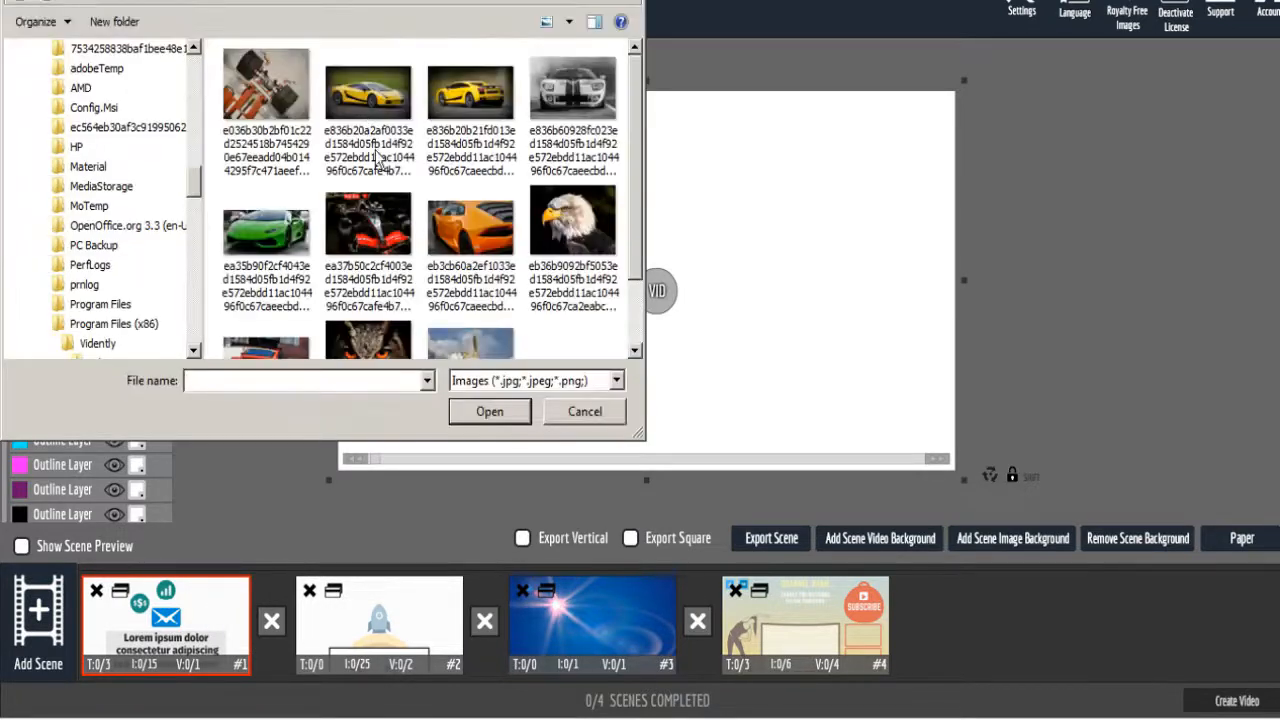
{"action": "left_click", "coordinate": [572, 88]}
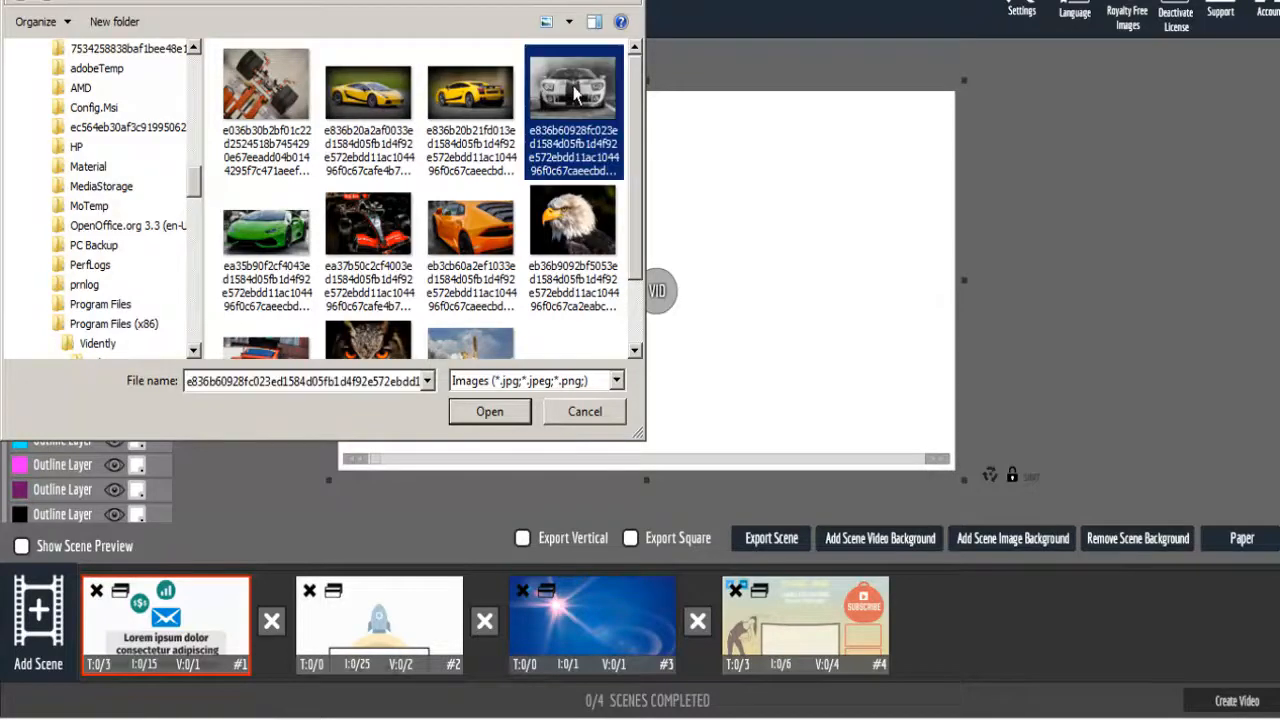
{"action": "mouse_move", "coordinate": [510, 418]}
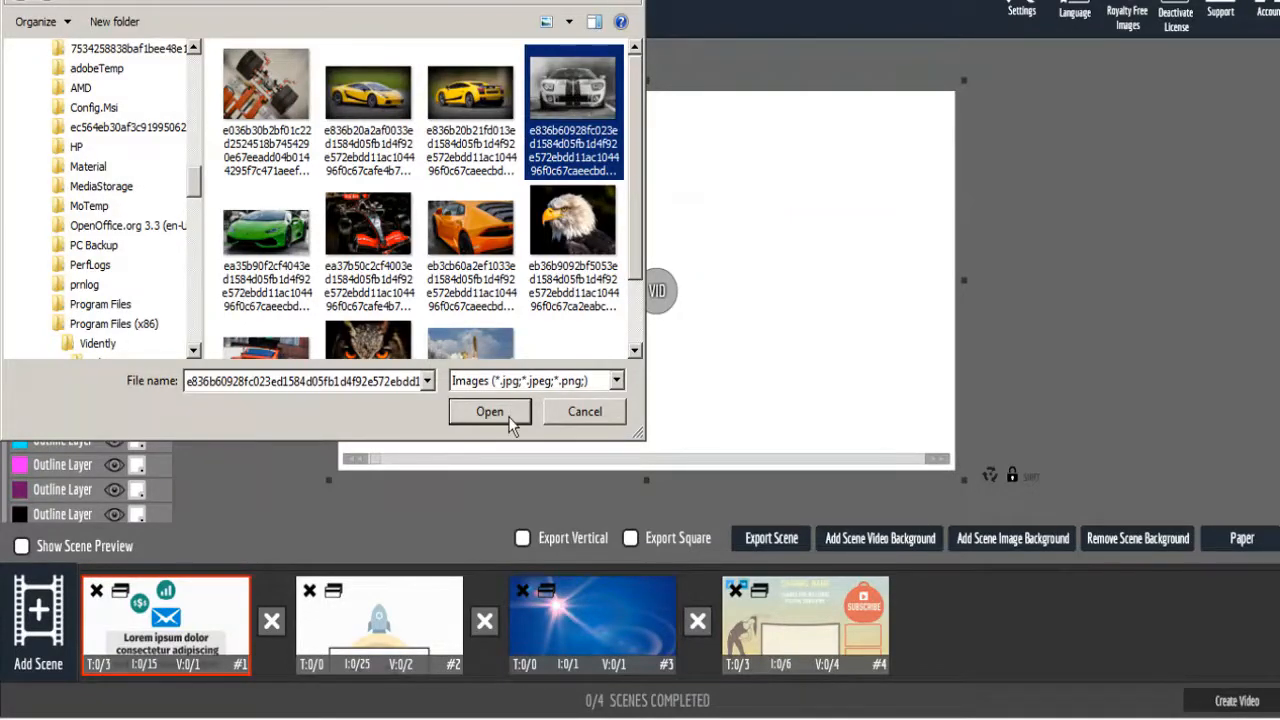
{"action": "left_click", "coordinate": [488, 412]}
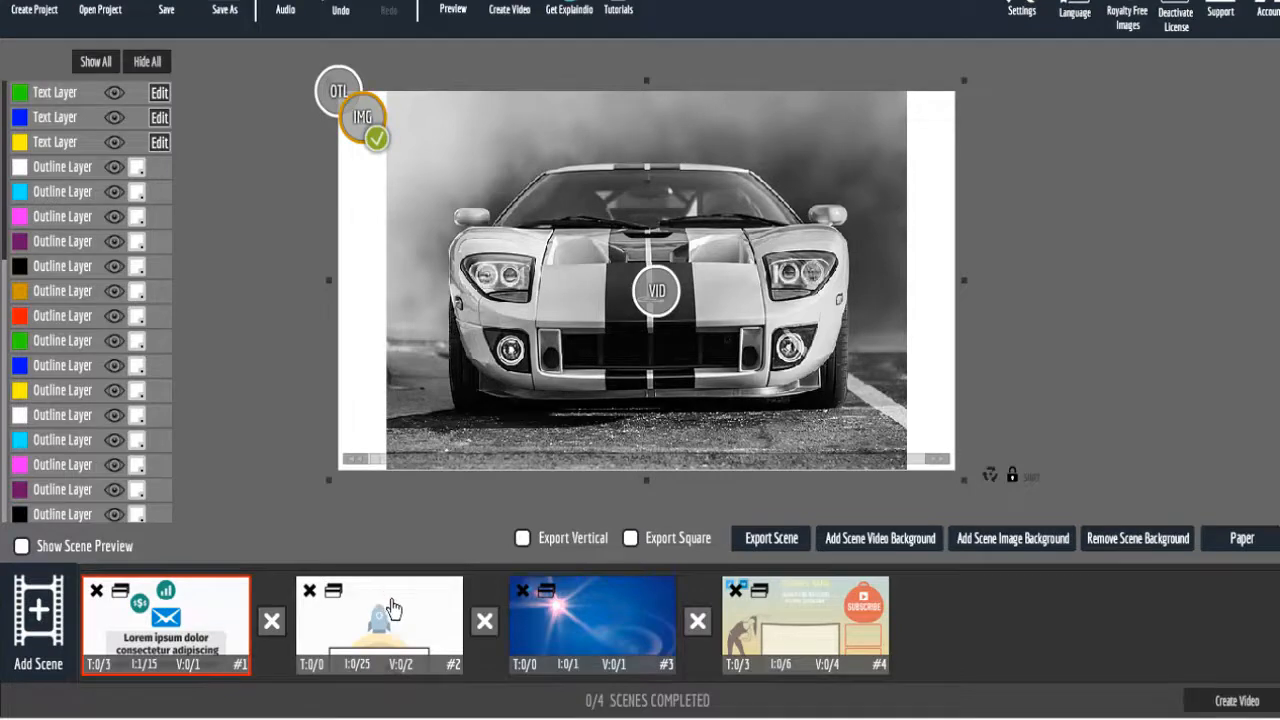
{"action": "left_click", "coordinate": [378, 620]}
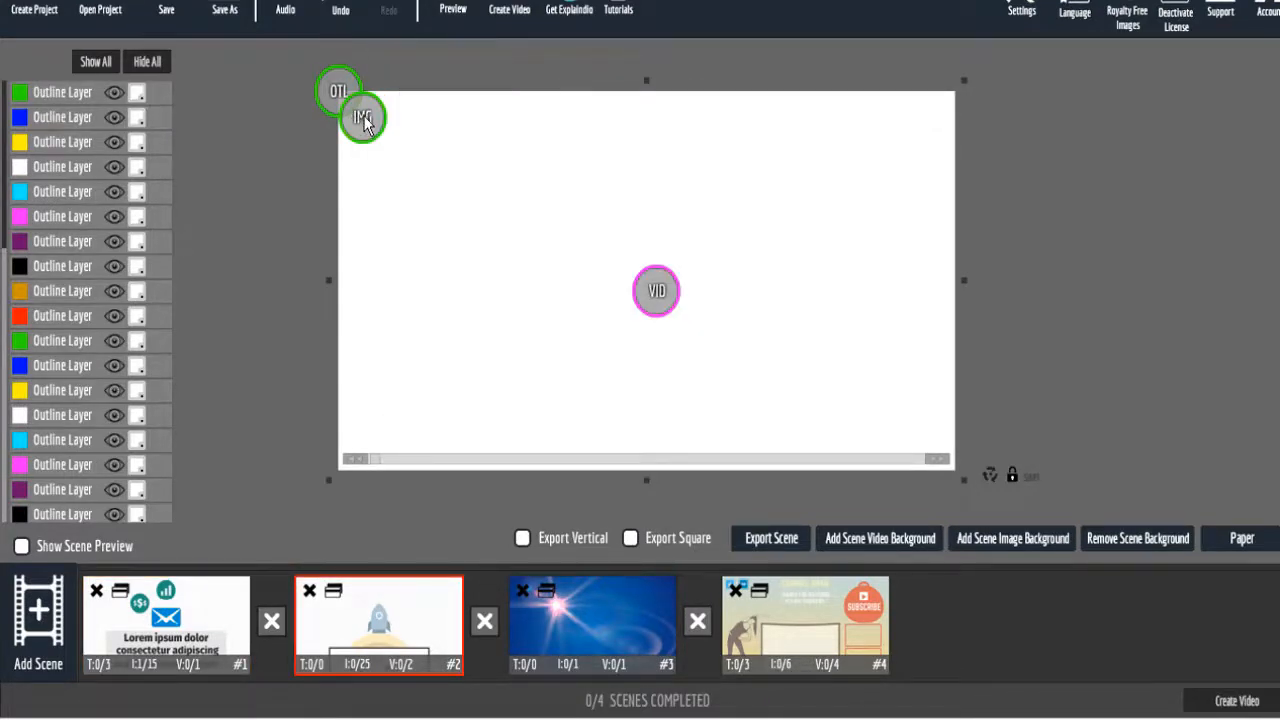
Load the Lego car, eagle and owl photos into the second, third and fourth scenes.
{"action": "left_click", "coordinate": [360, 116]}
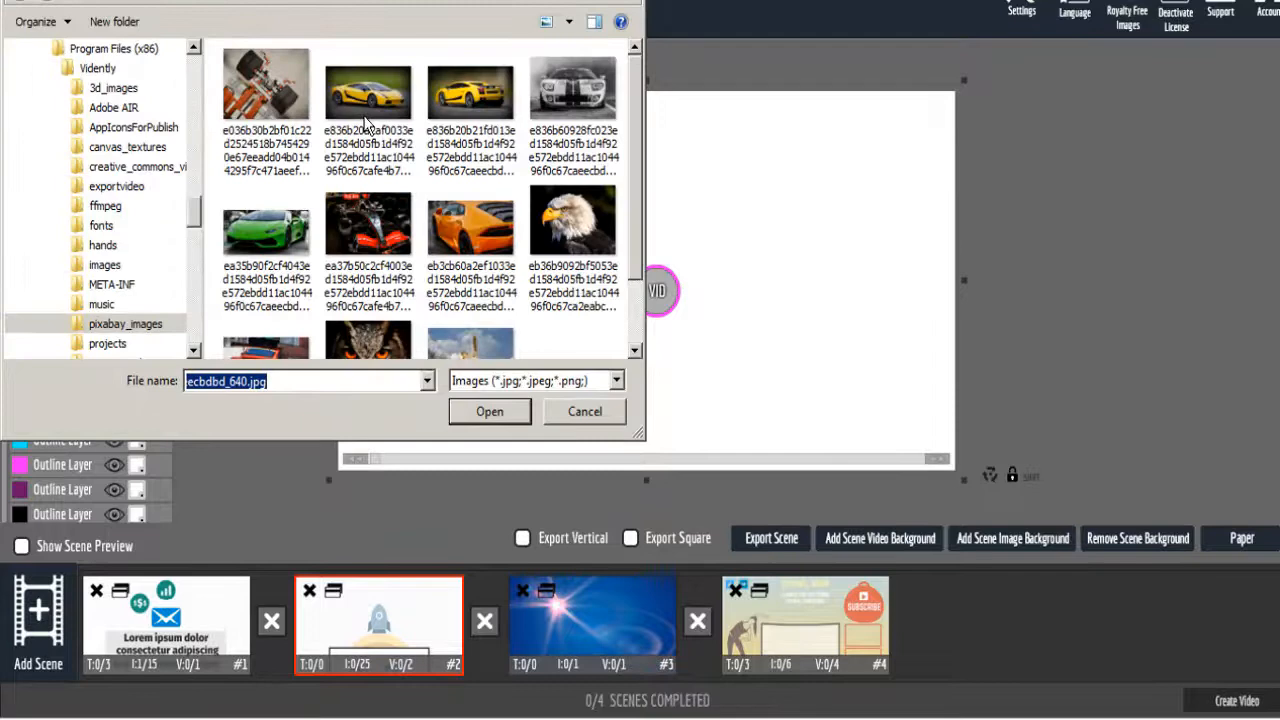
{"action": "left_click", "coordinate": [264, 90]}
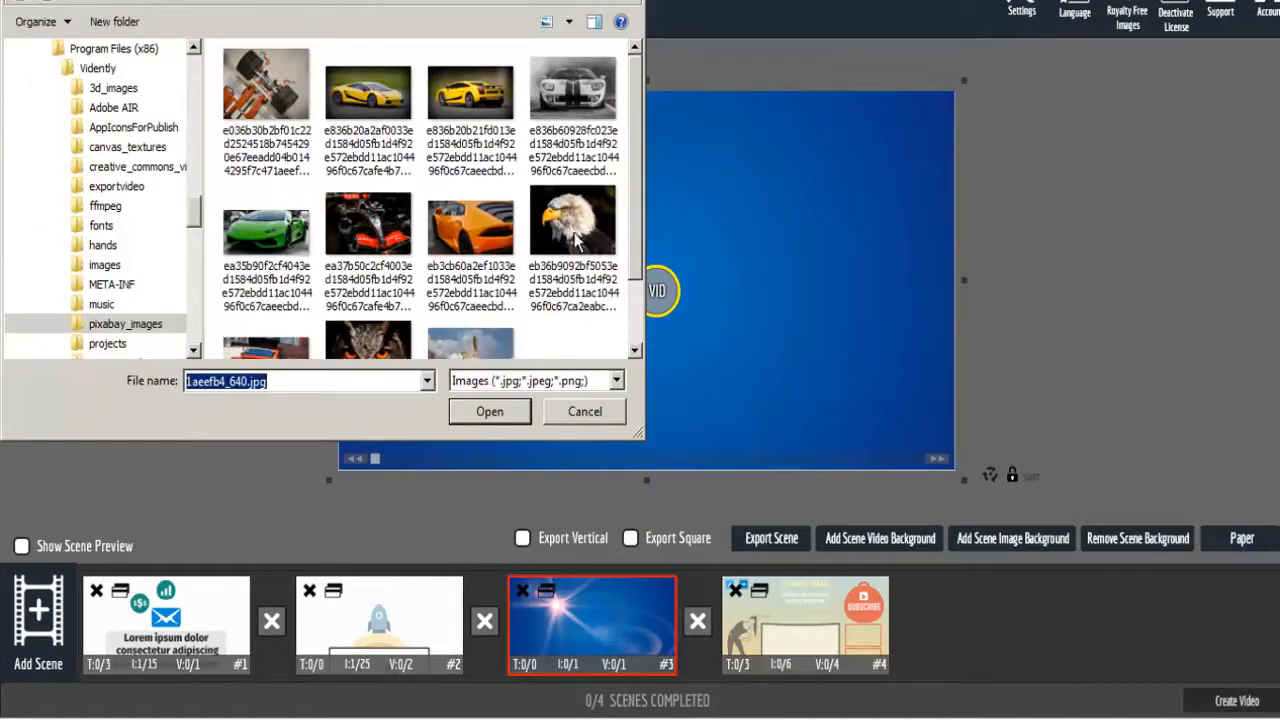
{"action": "left_click", "coordinate": [490, 412]}
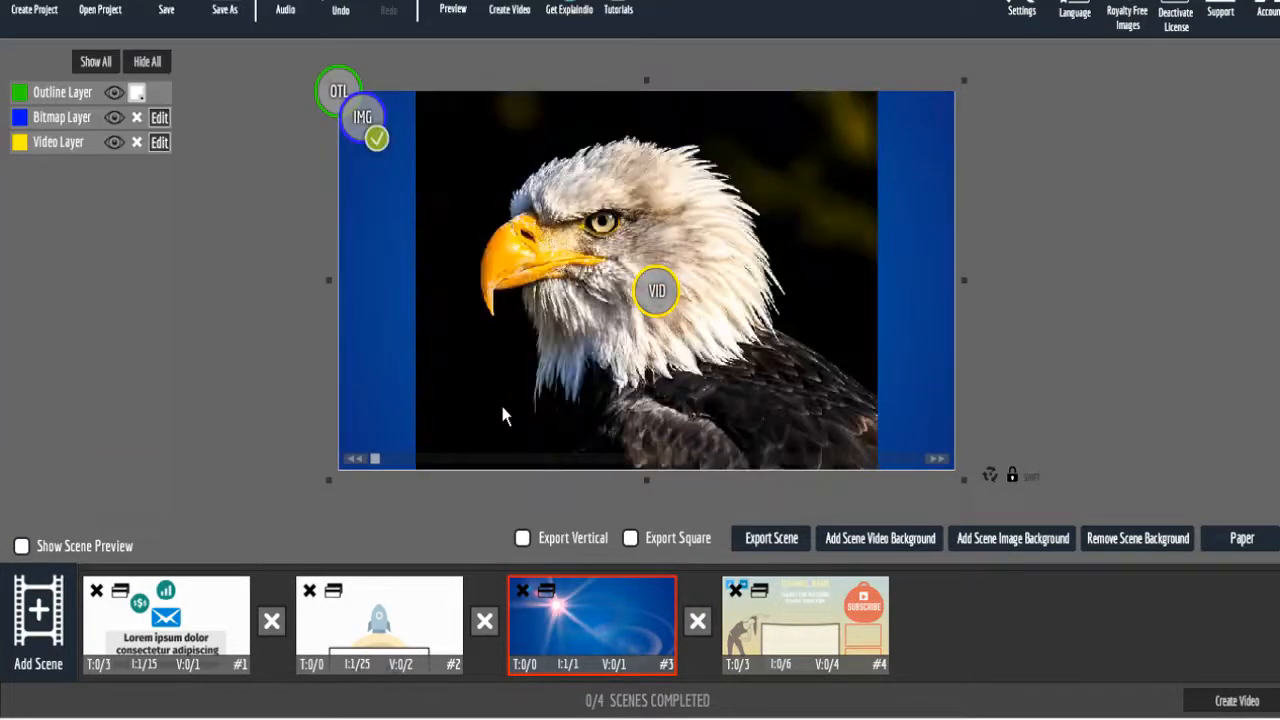
{"action": "left_click", "coordinate": [804, 630]}
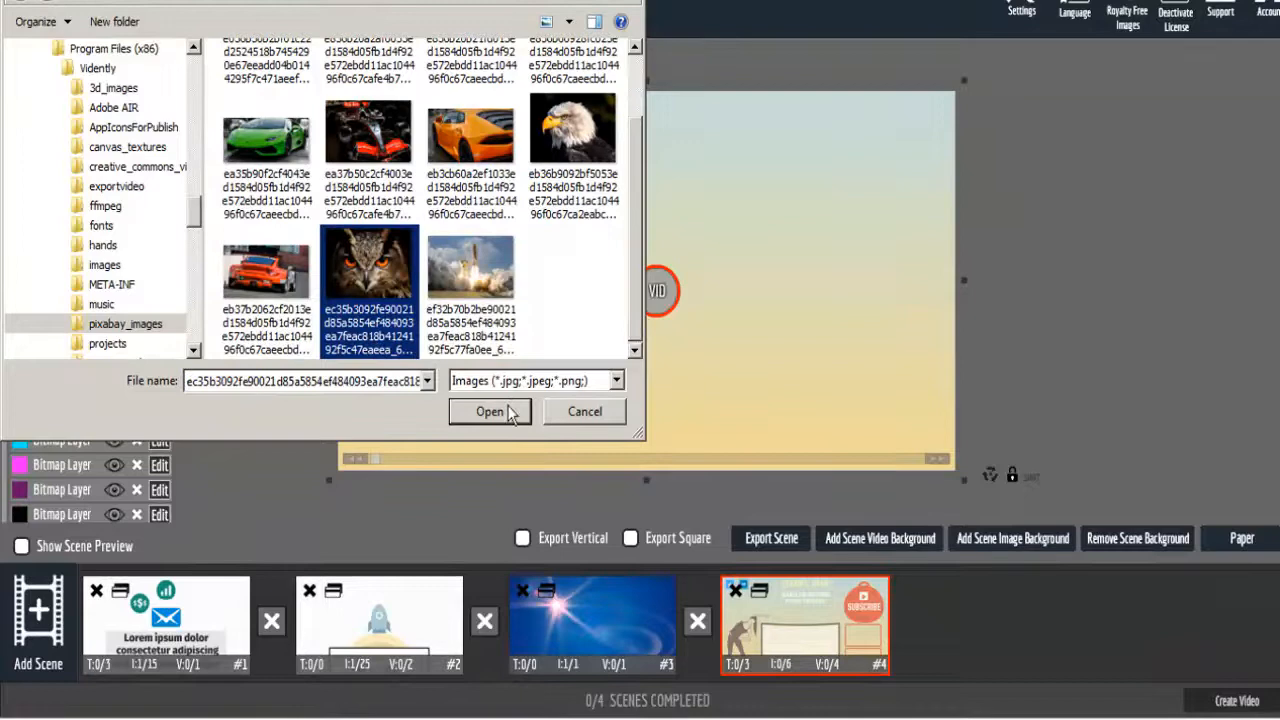
{"action": "left_click", "coordinate": [490, 412]}
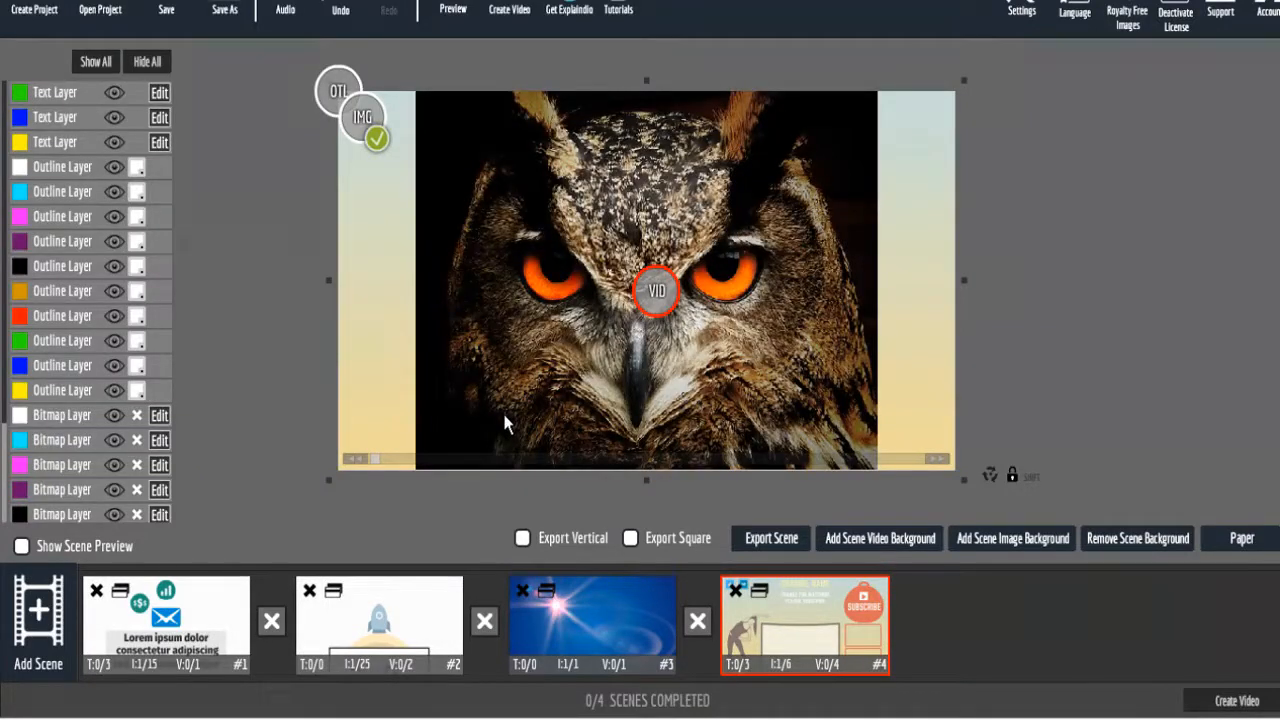
Check the owl image's size options and step back through scenes three, two and one.
{"action": "left_click", "coordinate": [364, 116]}
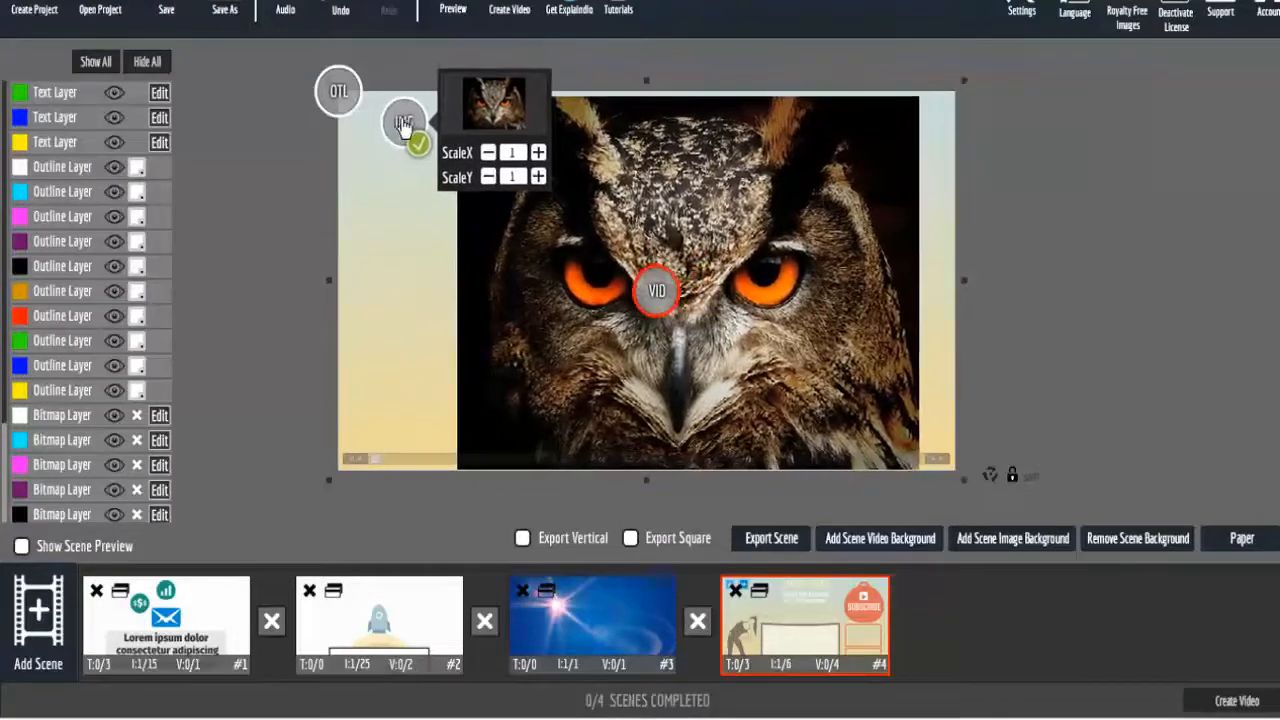
{"action": "left_click", "coordinate": [592, 630]}
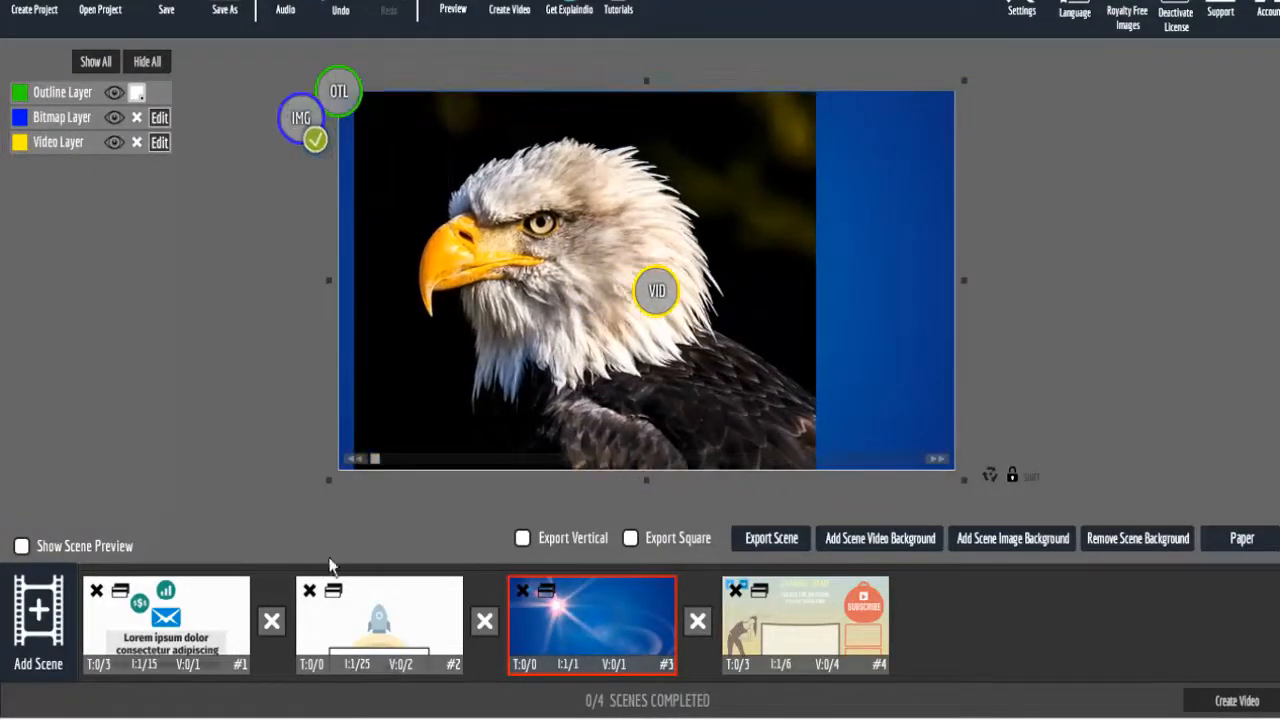
{"action": "left_click", "coordinate": [378, 624]}
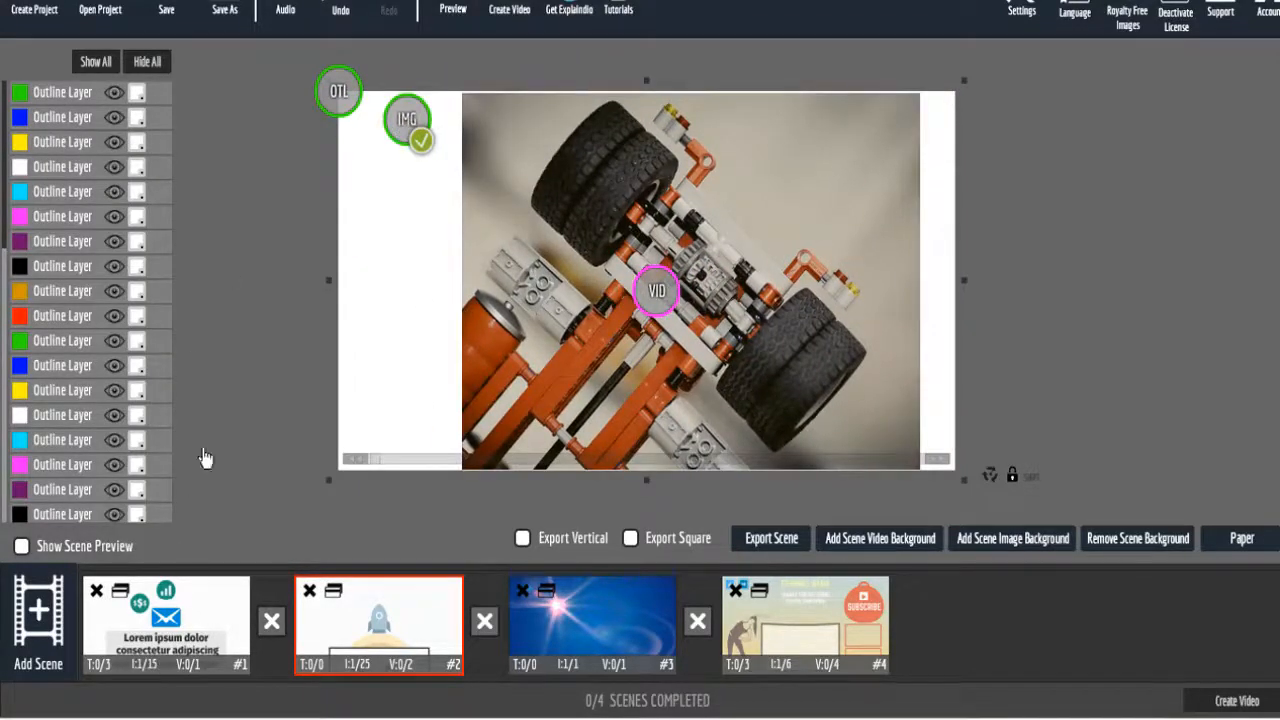
{"action": "left_click", "coordinate": [164, 624]}
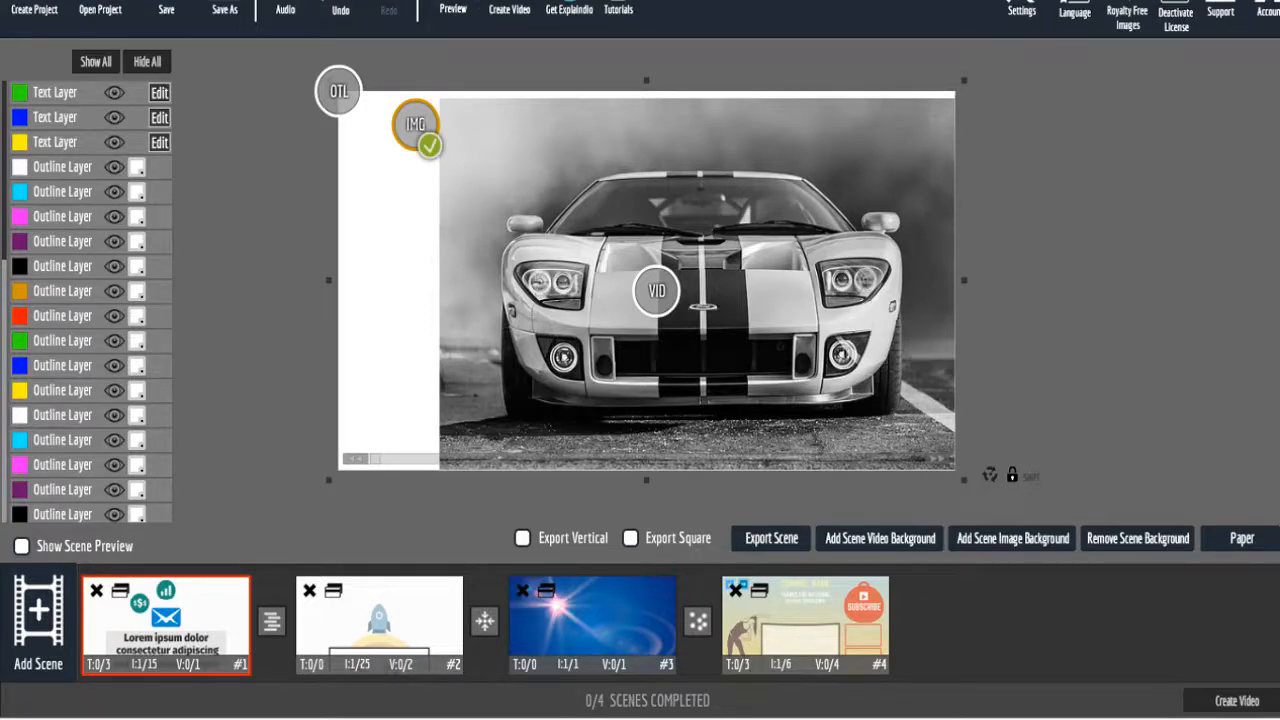
Play a preview of the whole four-scene project with its transitions.
{"action": "left_click", "coordinate": [452, 12]}
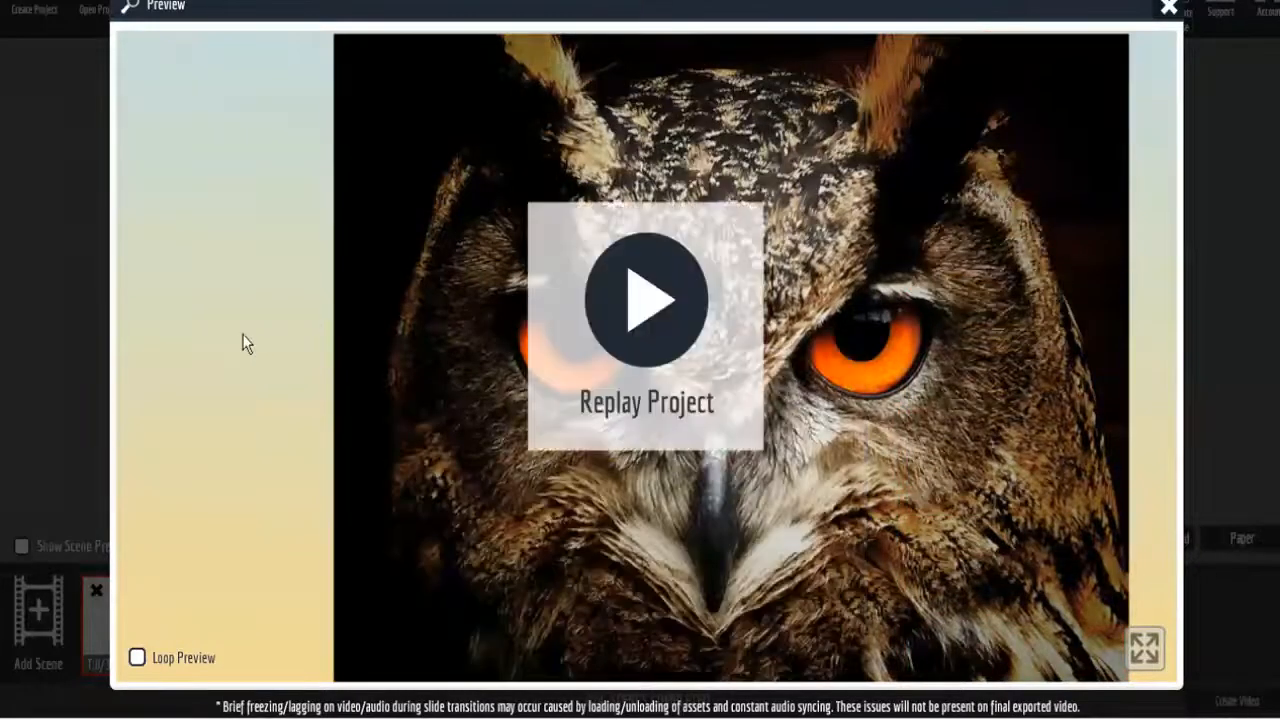
{"action": "mouse_move", "coordinate": [1162, 12]}
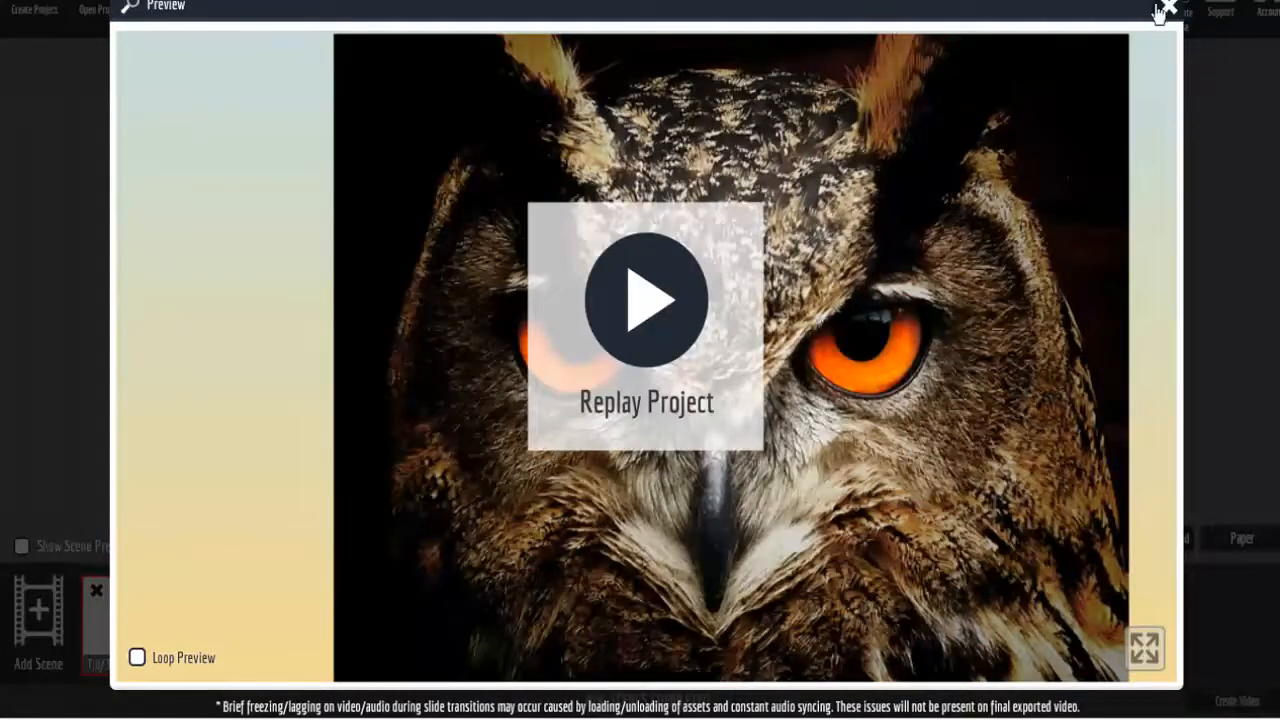
Close the finished preview and bring up the sound and music settings.
{"action": "left_click", "coordinate": [1160, 6]}
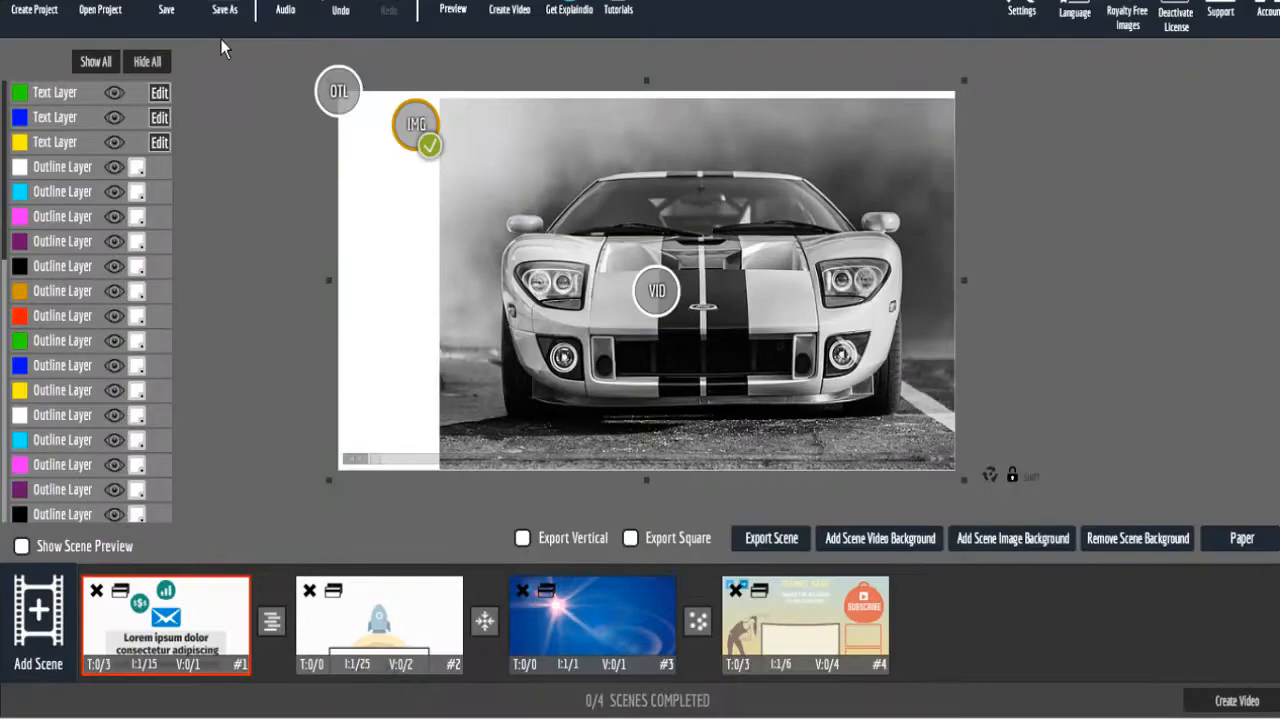
{"action": "left_click", "coordinate": [286, 14]}
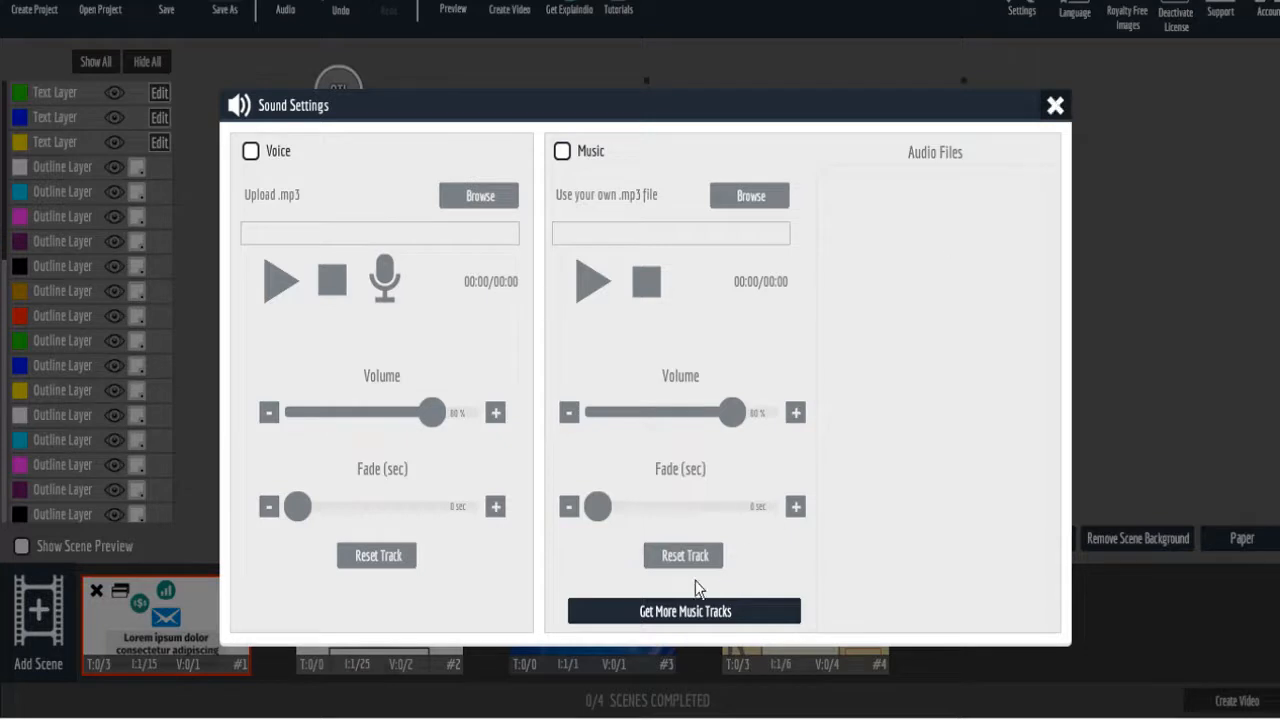
{"action": "mouse_move", "coordinate": [1054, 104]}
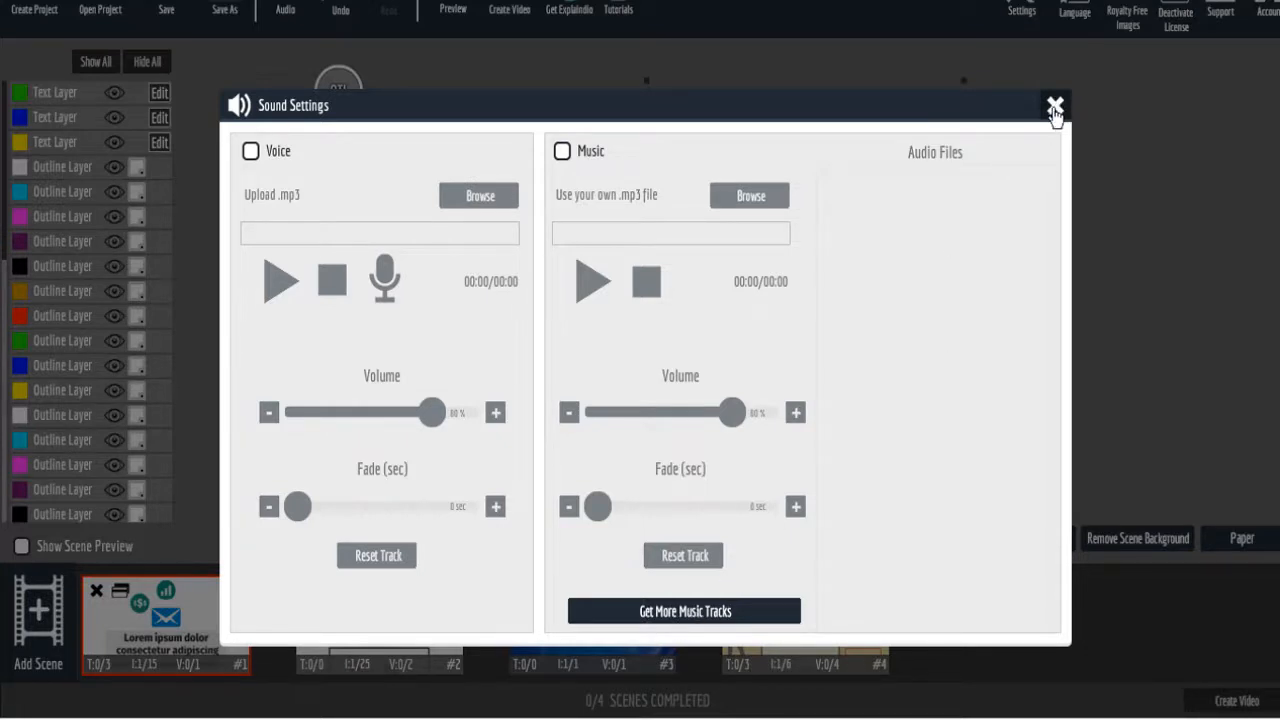
{"action": "left_click", "coordinate": [1052, 104]}
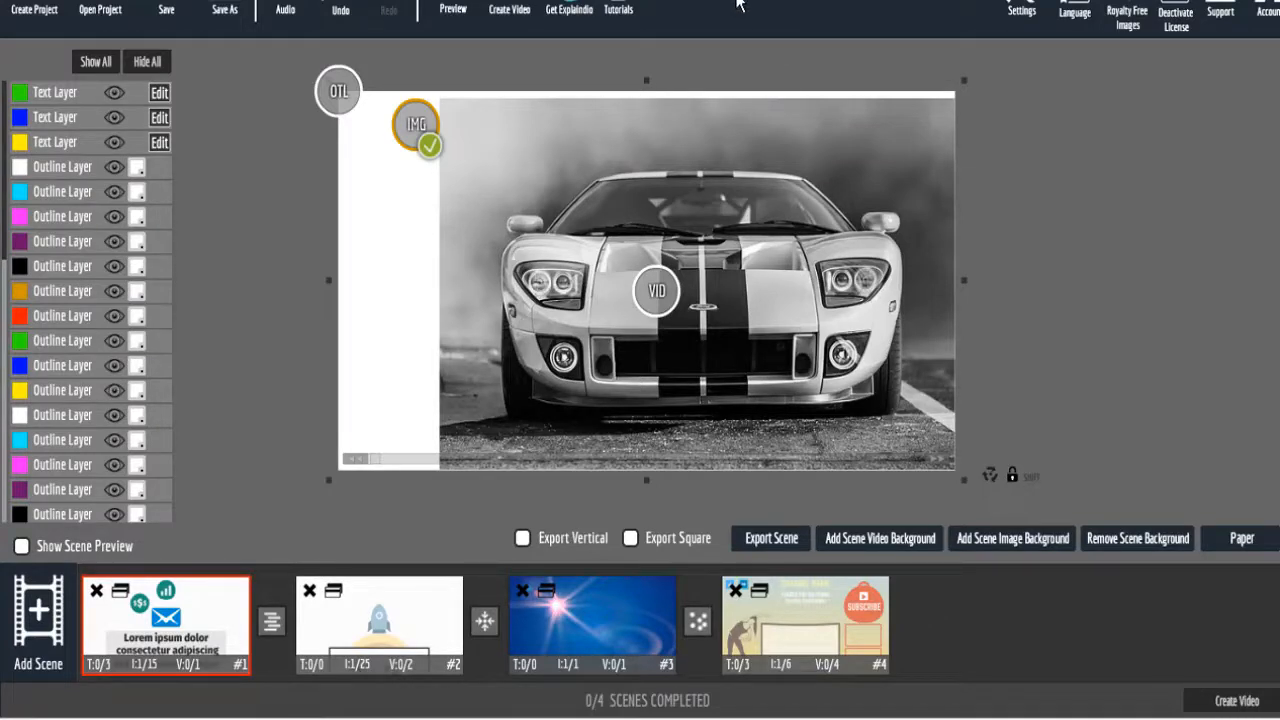
{"action": "mouse_move", "coordinate": [744, 10]}
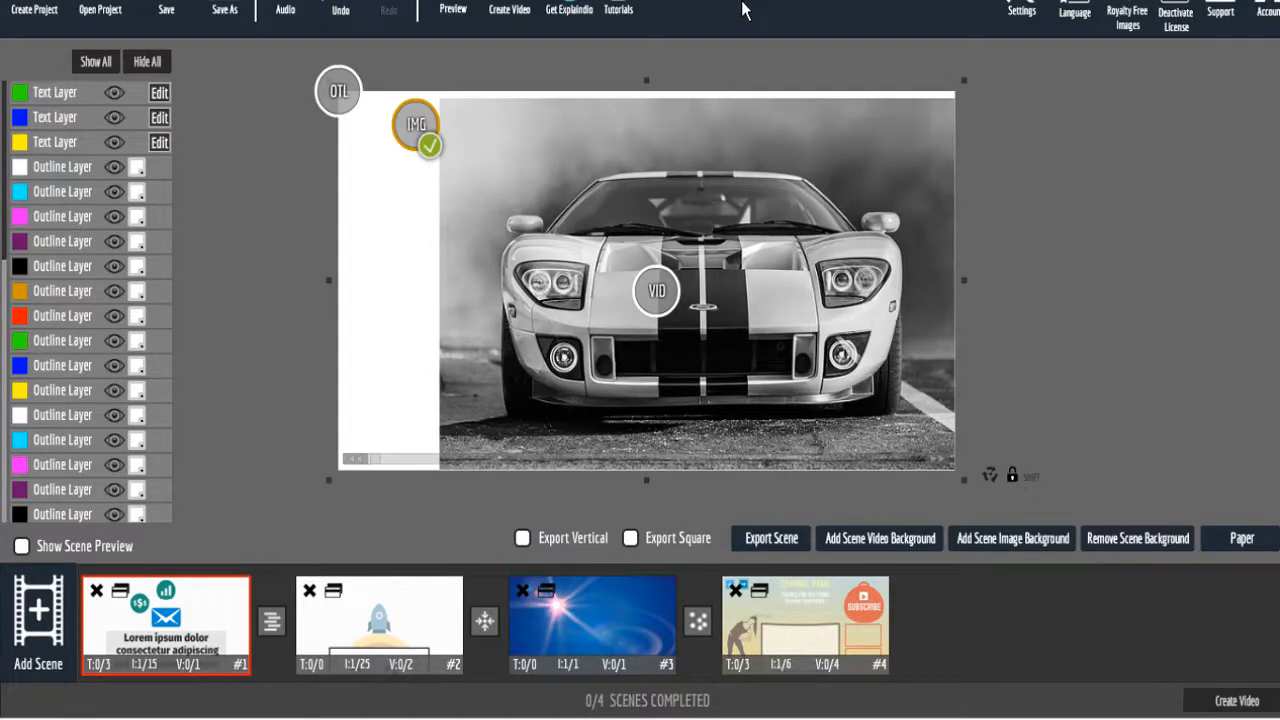
{"action": "mouse_move", "coordinate": [1036, 146]}
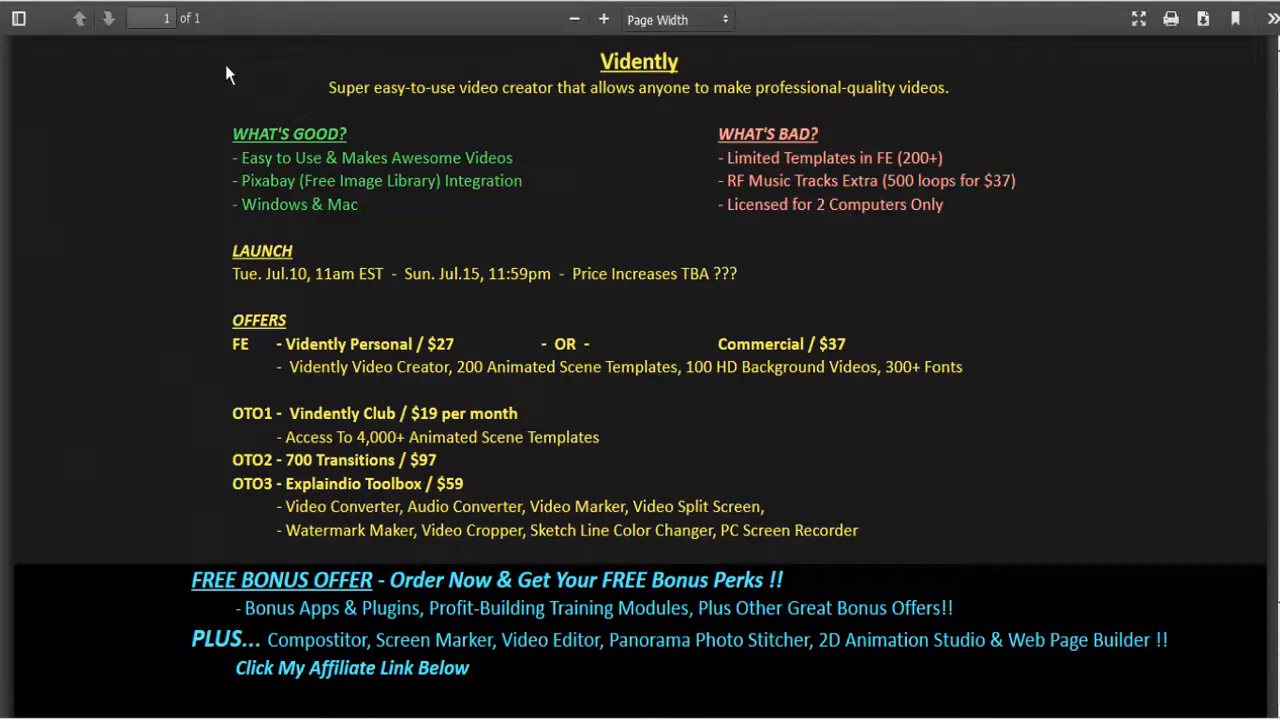
{"action": "mouse_move", "coordinate": [538, 160]}
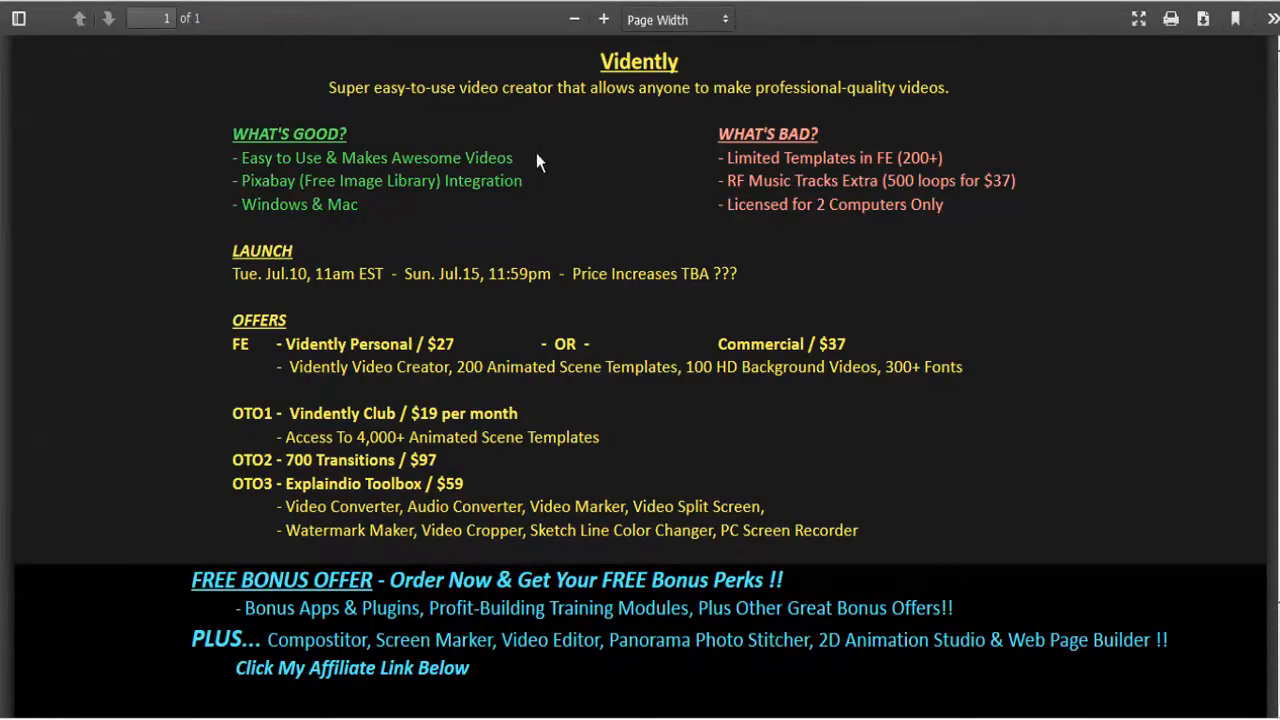
{"action": "mouse_move", "coordinate": [524, 186]}
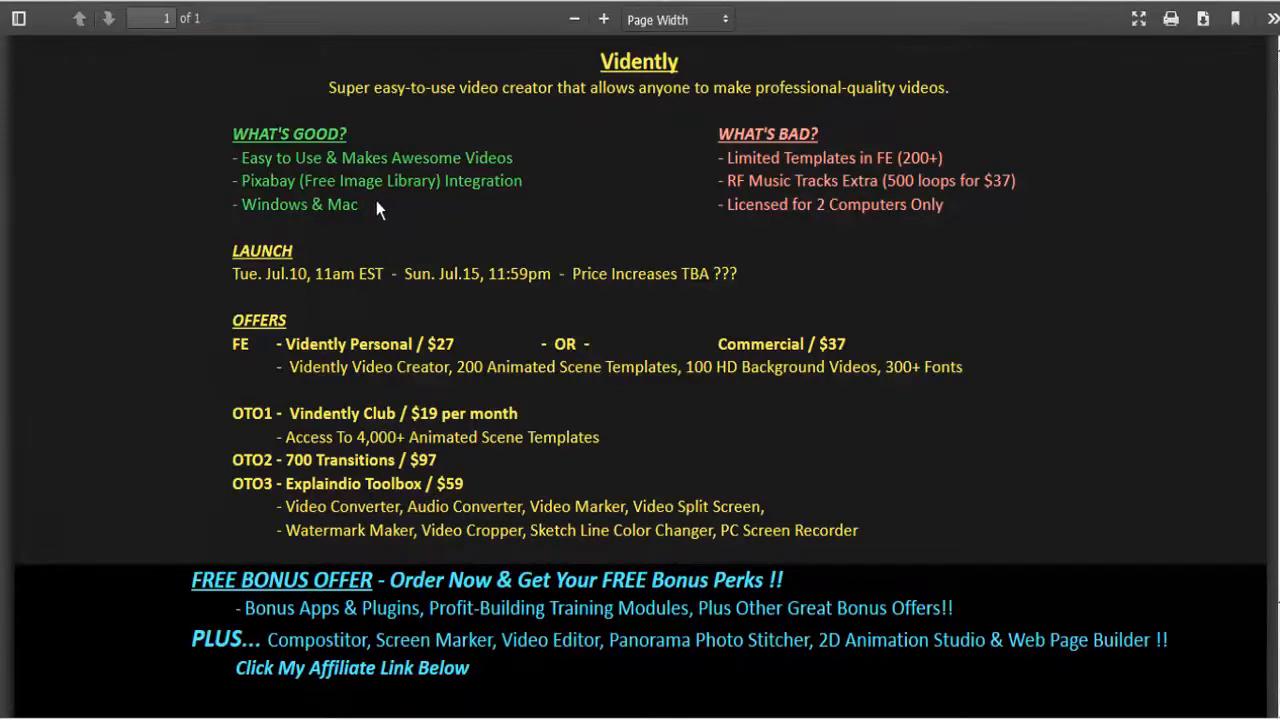
{"action": "mouse_move", "coordinate": [370, 212]}
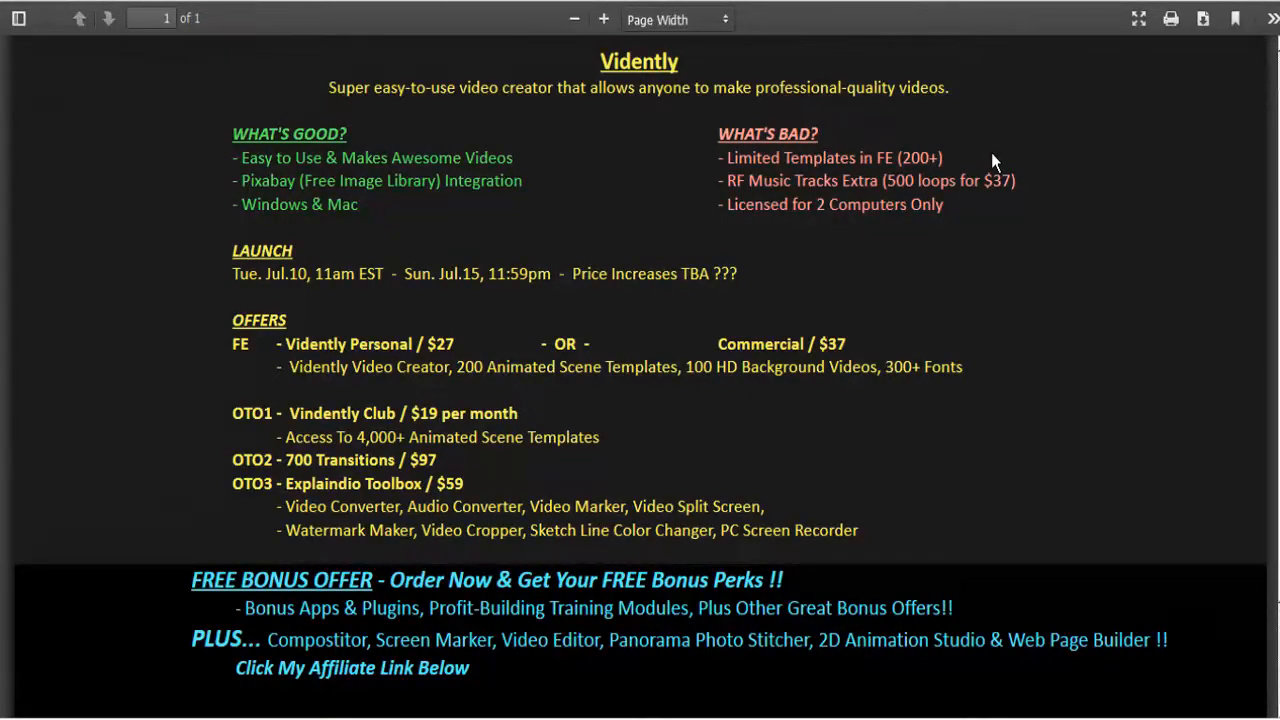
{"action": "mouse_move", "coordinate": [1030, 186]}
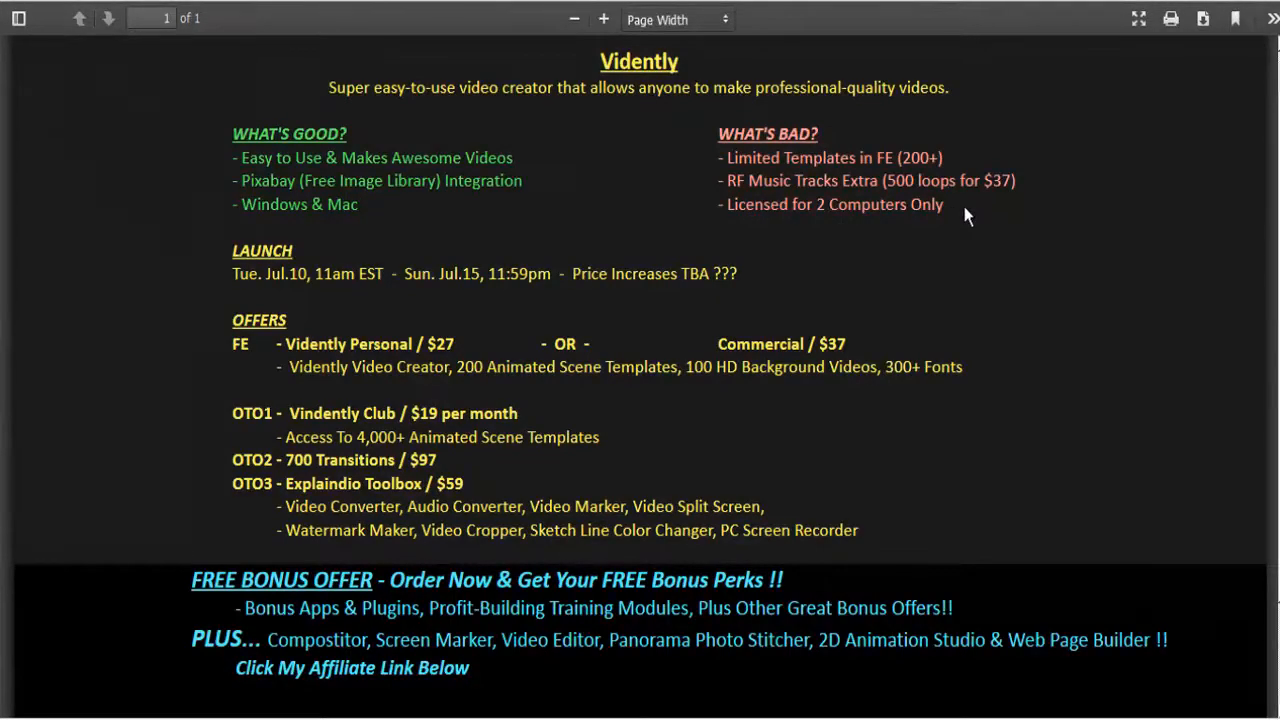
{"action": "mouse_move", "coordinate": [970, 208]}
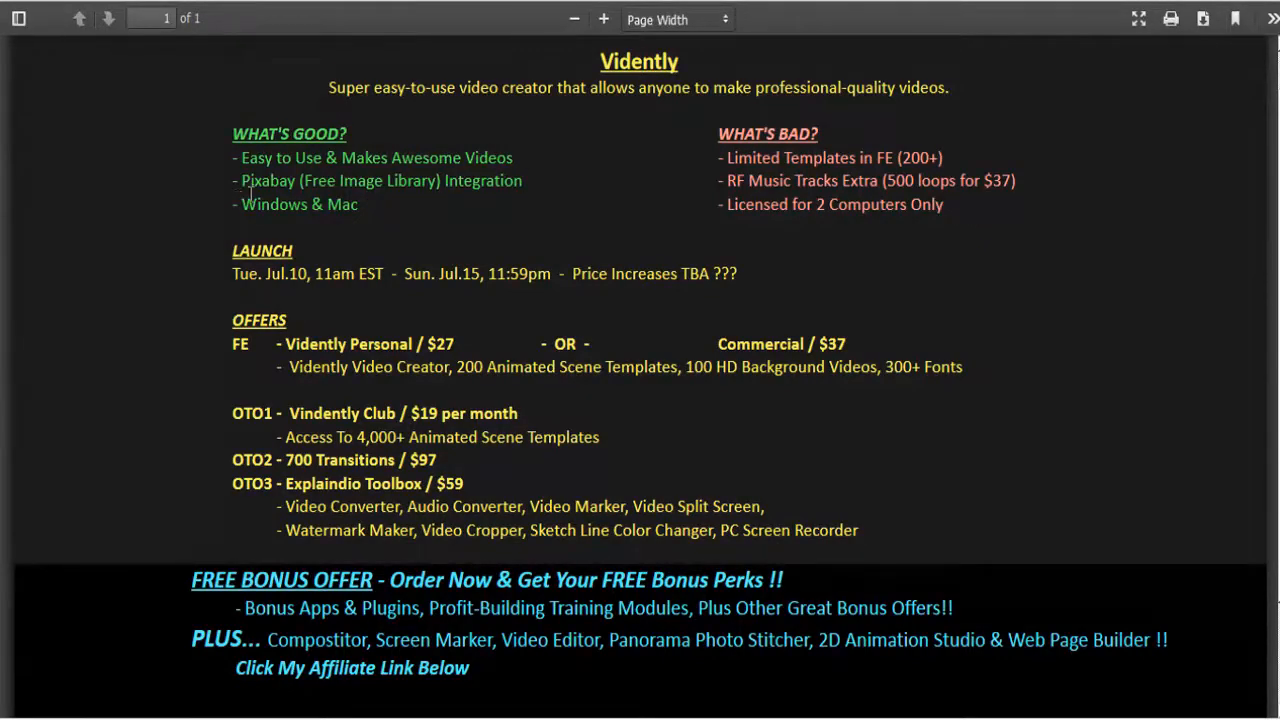
{"action": "mouse_move", "coordinate": [228, 268]}
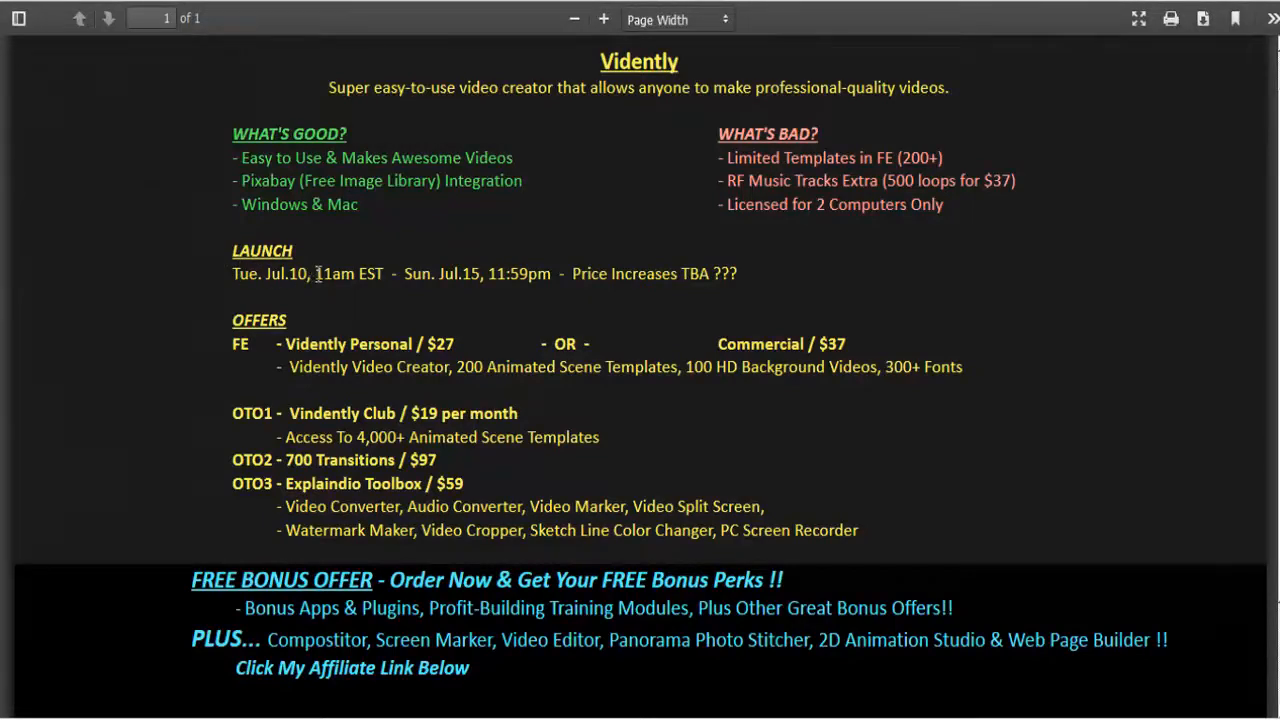
{"action": "mouse_move", "coordinate": [592, 280]}
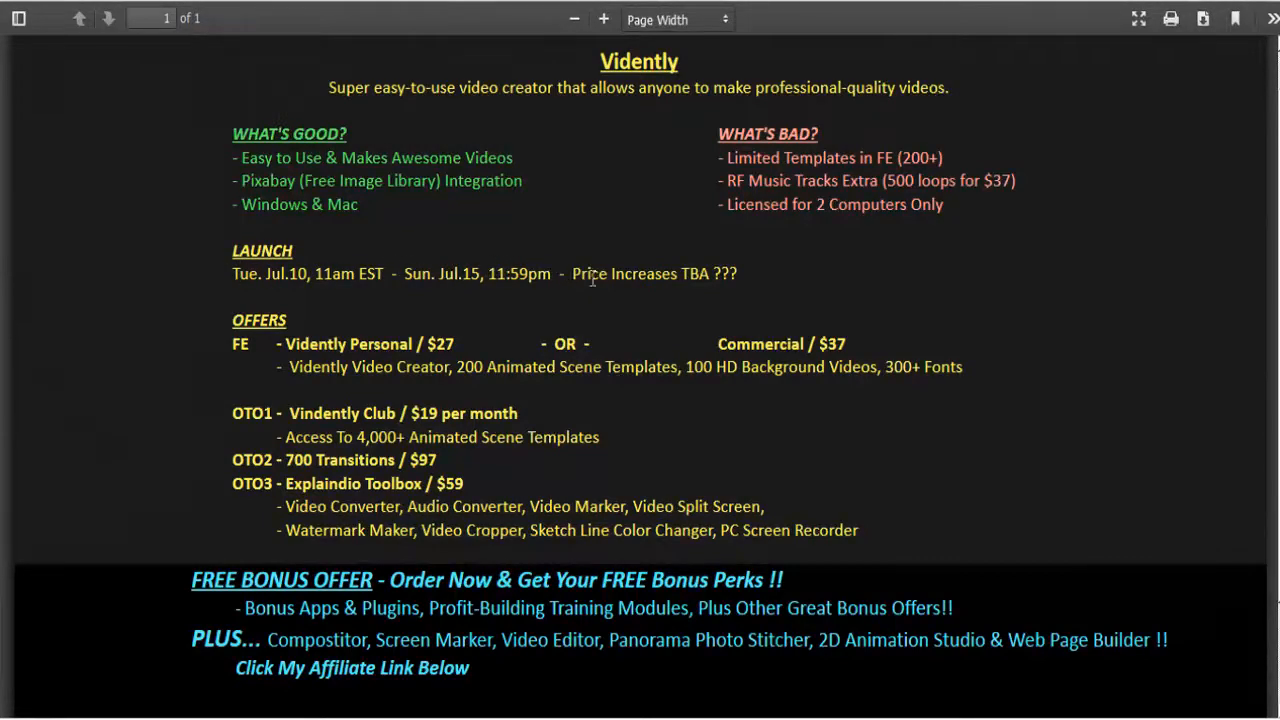
{"action": "mouse_move", "coordinate": [798, 280]}
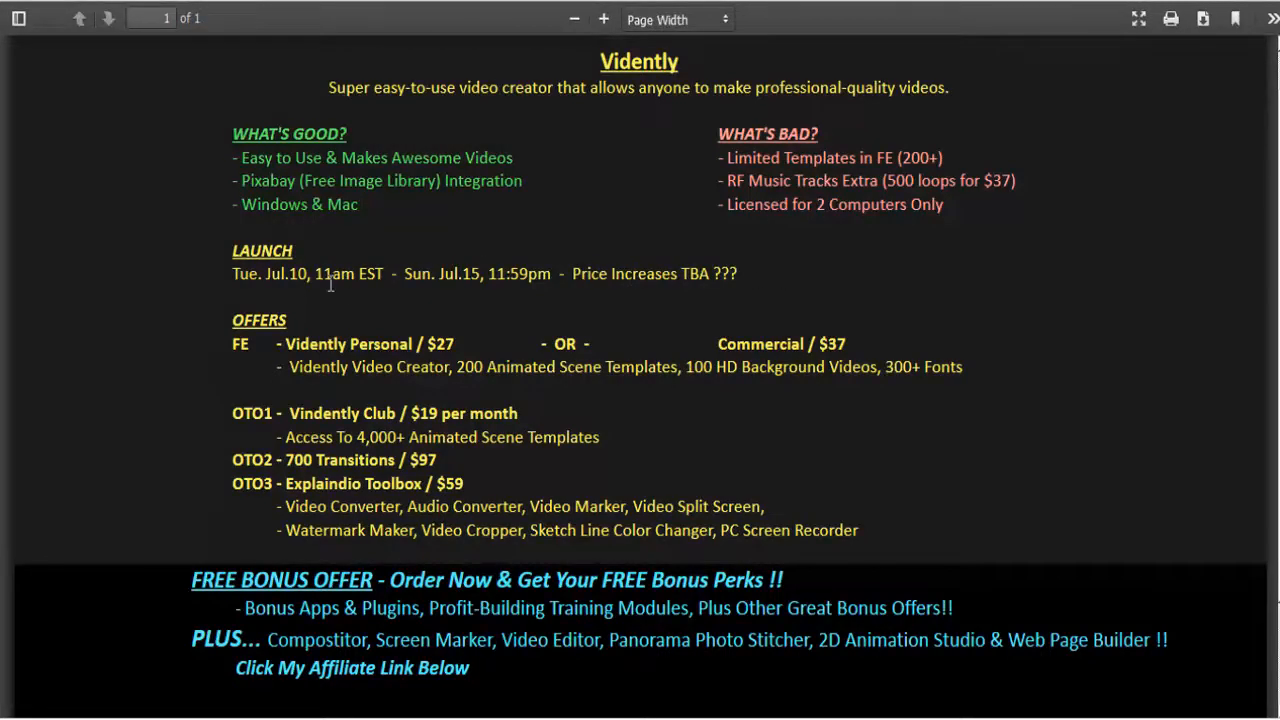
{"action": "mouse_move", "coordinate": [358, 320]}
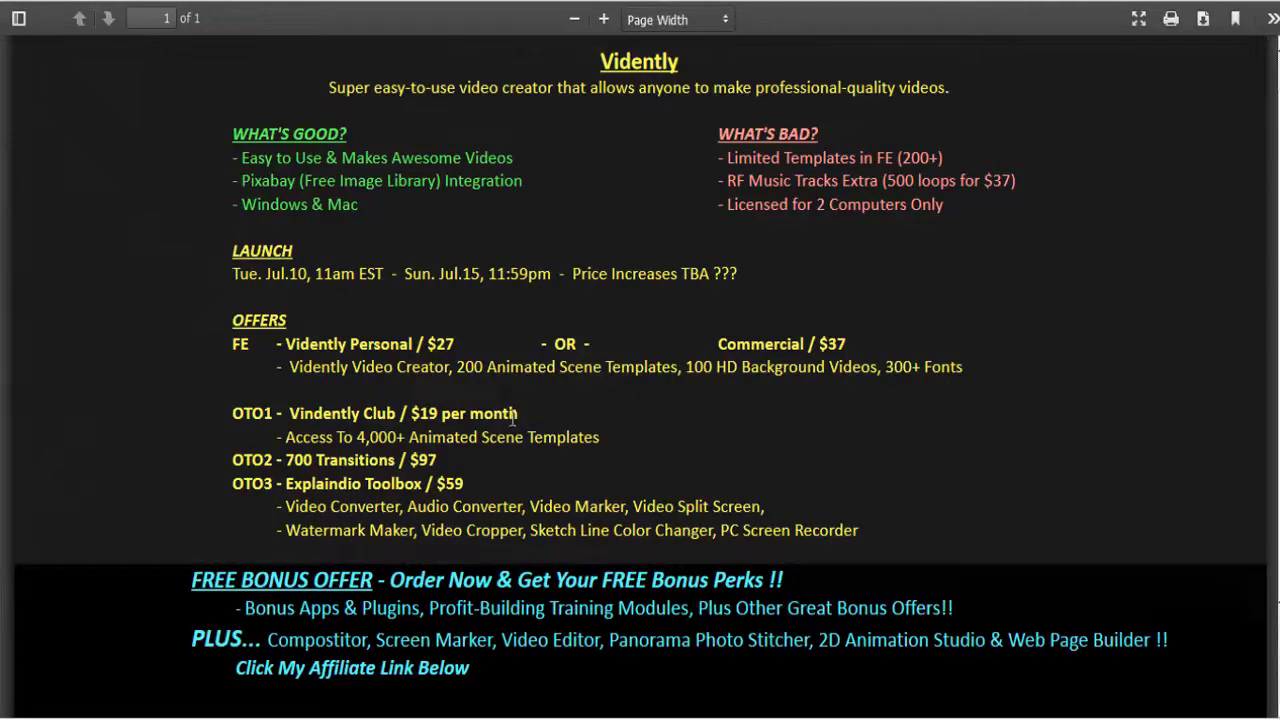
{"action": "mouse_move", "coordinate": [530, 420]}
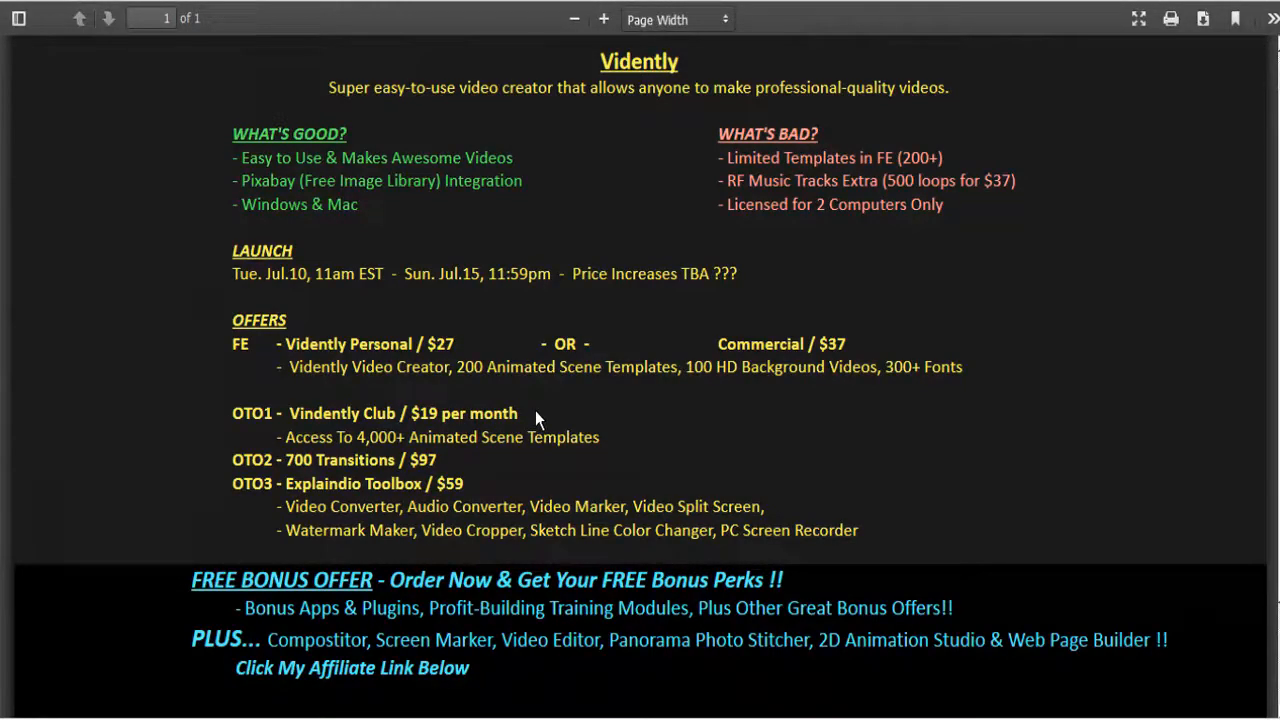
{"action": "mouse_move", "coordinate": [612, 420]}
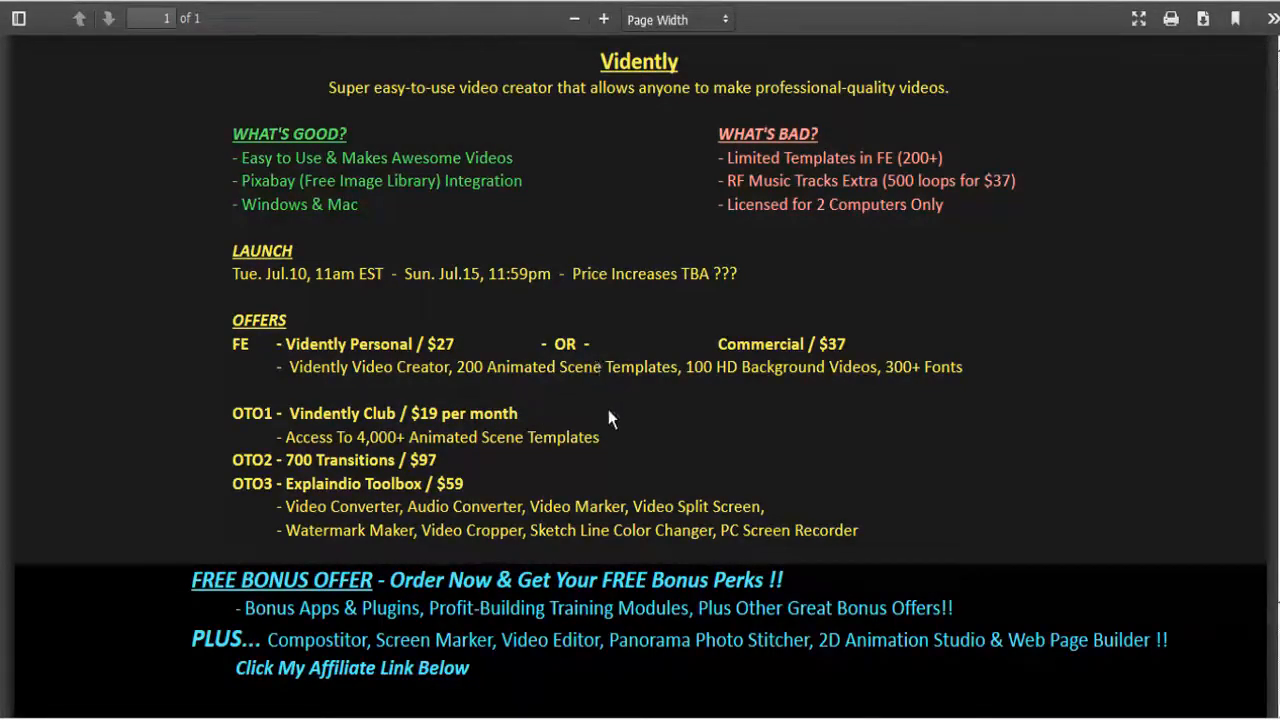
{"action": "mouse_move", "coordinate": [628, 296]}
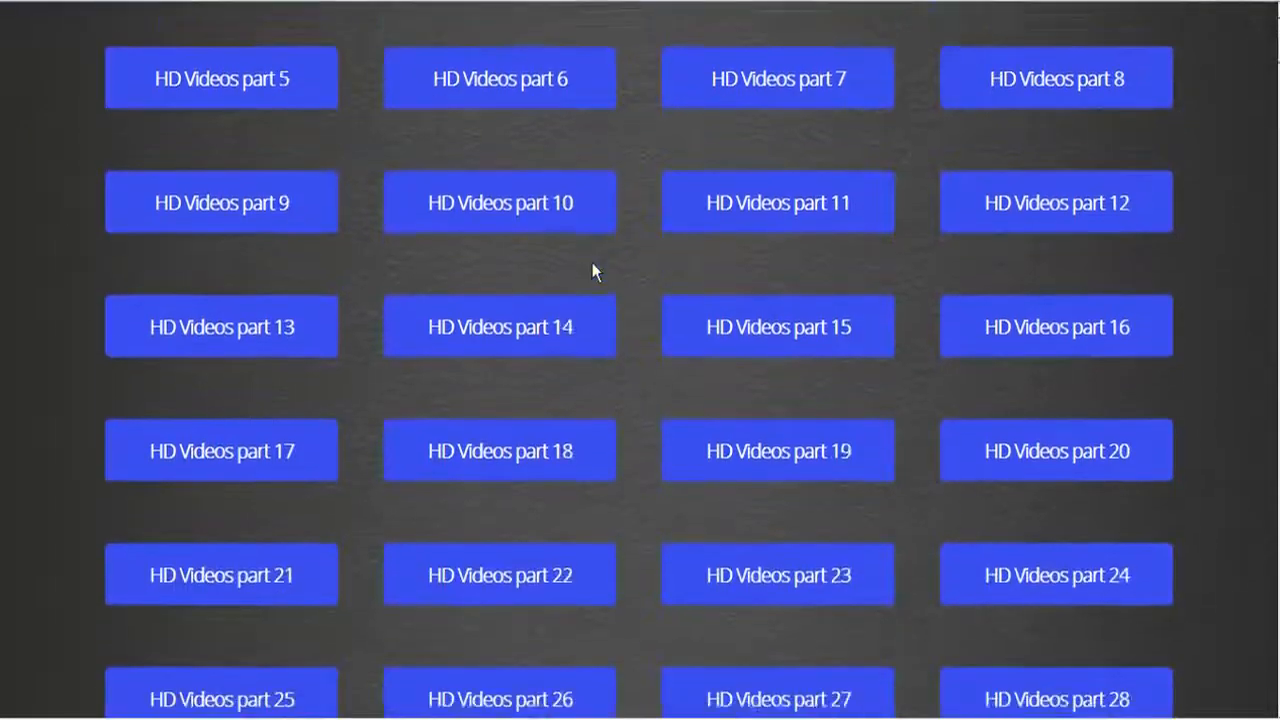
Scroll down the HD Videos bonus parts page from part 5 onward.
{"action": "scroll", "scroll_direction": "down", "scroll_amount": 3}
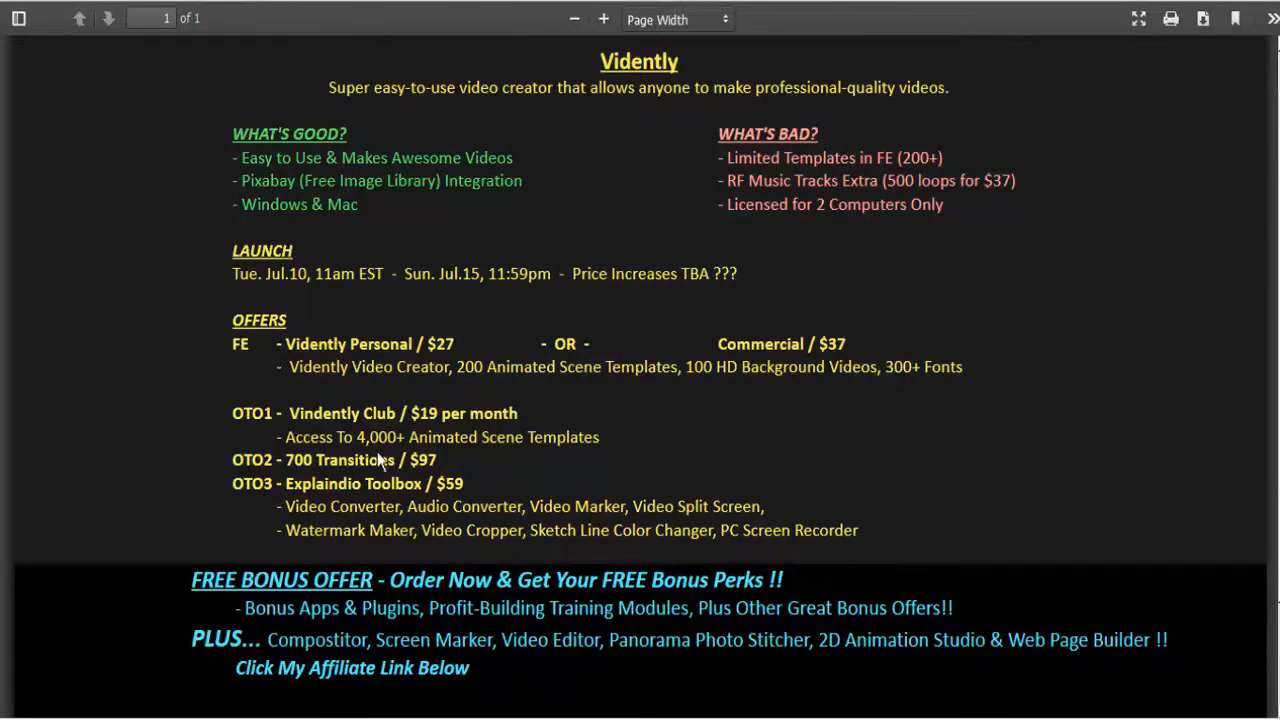
{"action": "mouse_move", "coordinate": [460, 468]}
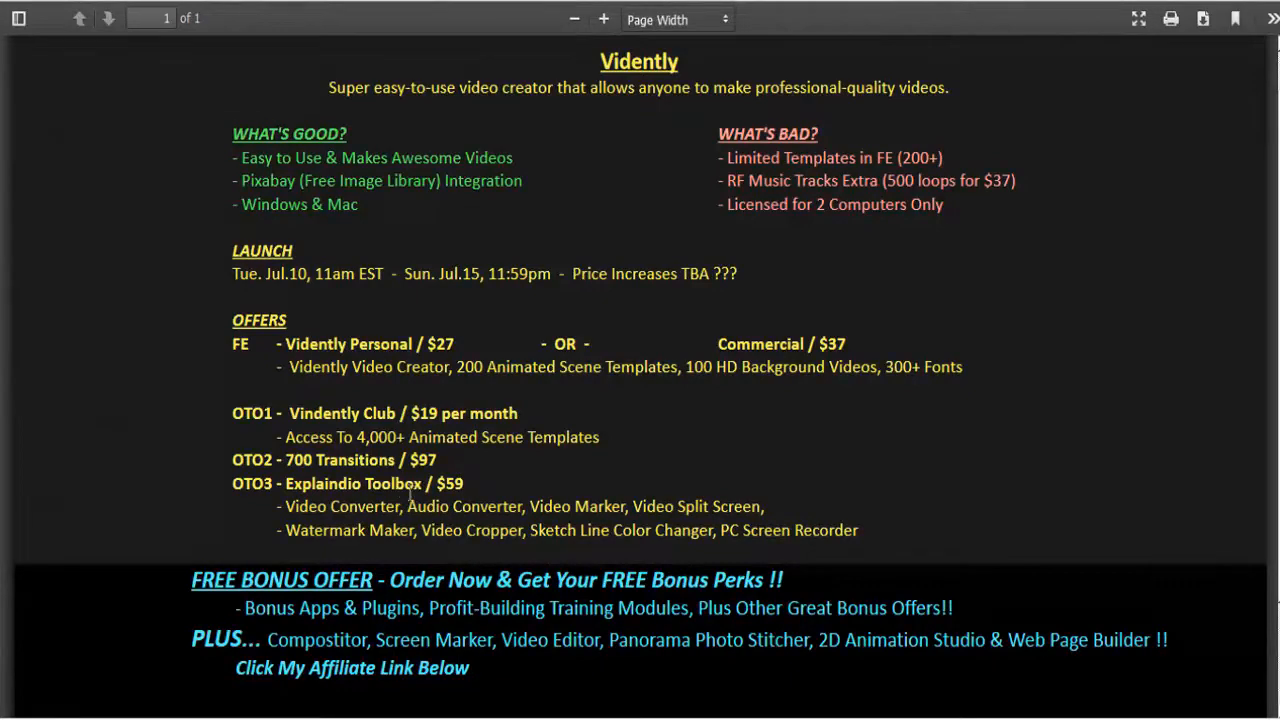
{"action": "mouse_move", "coordinate": [808, 518]}
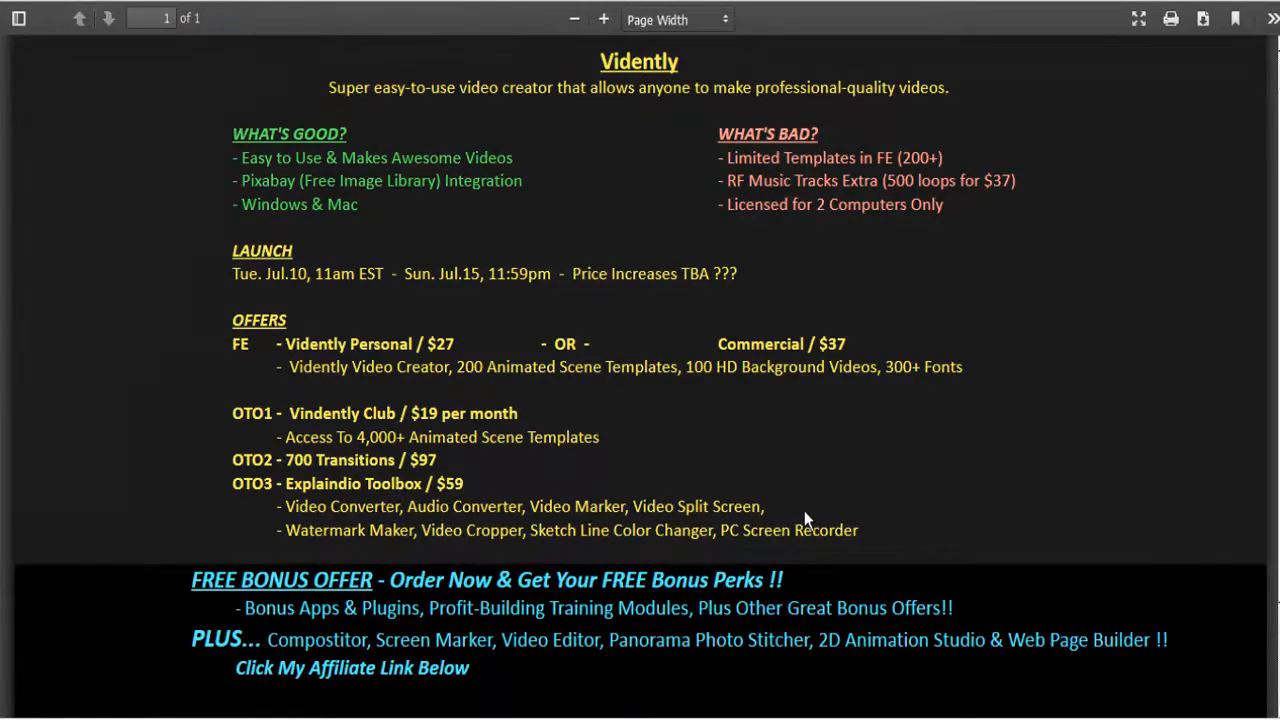
{"action": "mouse_move", "coordinate": [710, 500]}
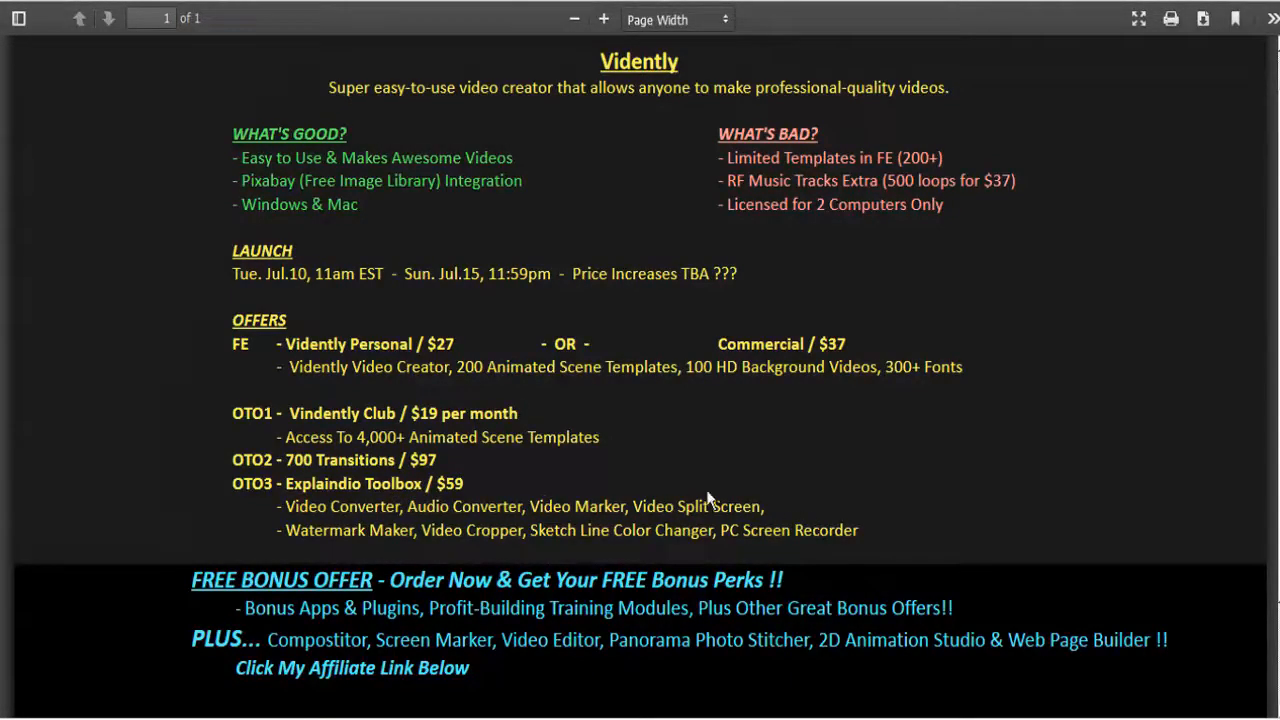
{"action": "mouse_move", "coordinate": [256, 572]}
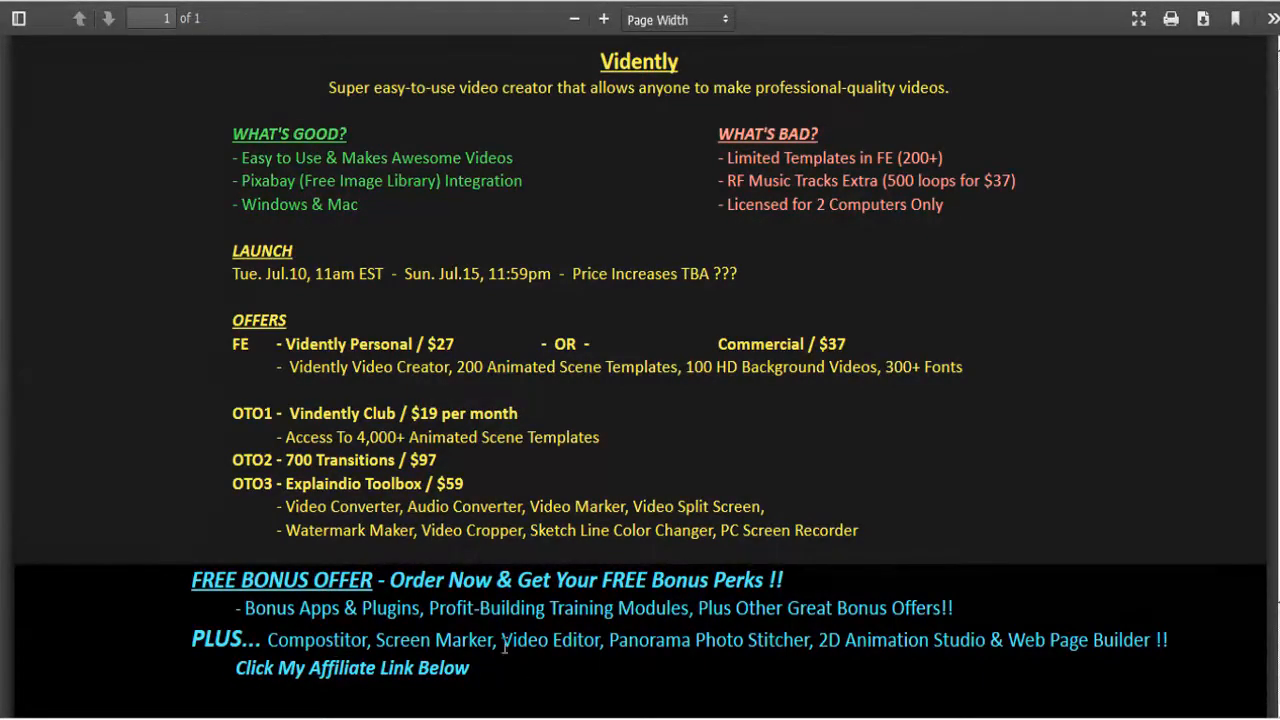
{"action": "mouse_move", "coordinate": [778, 664]}
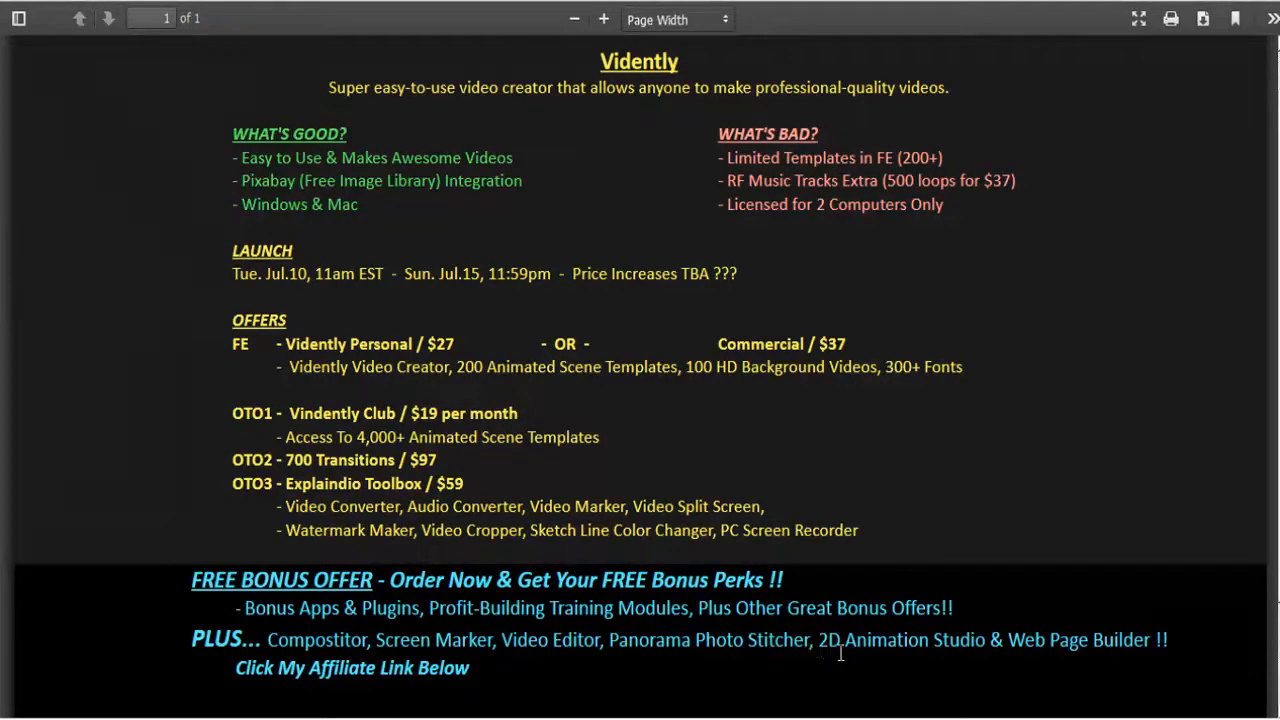
{"action": "mouse_move", "coordinate": [1156, 632]}
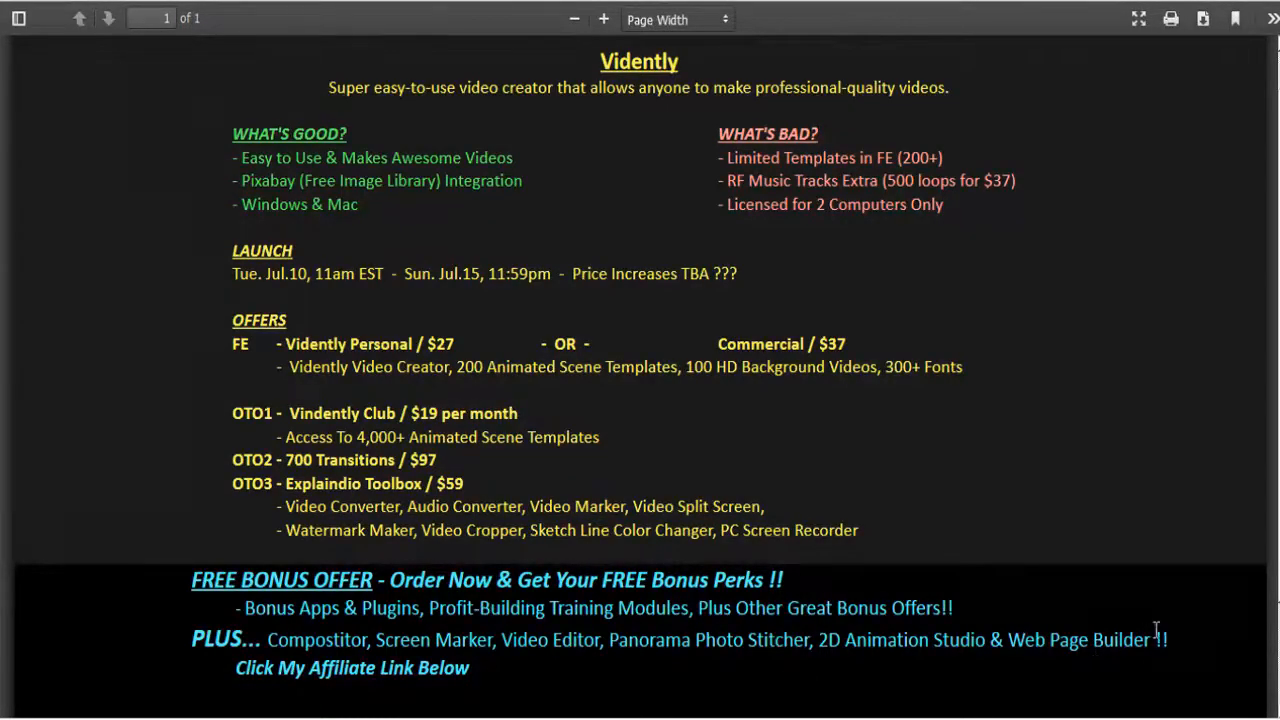
{"action": "mouse_move", "coordinate": [728, 180]}
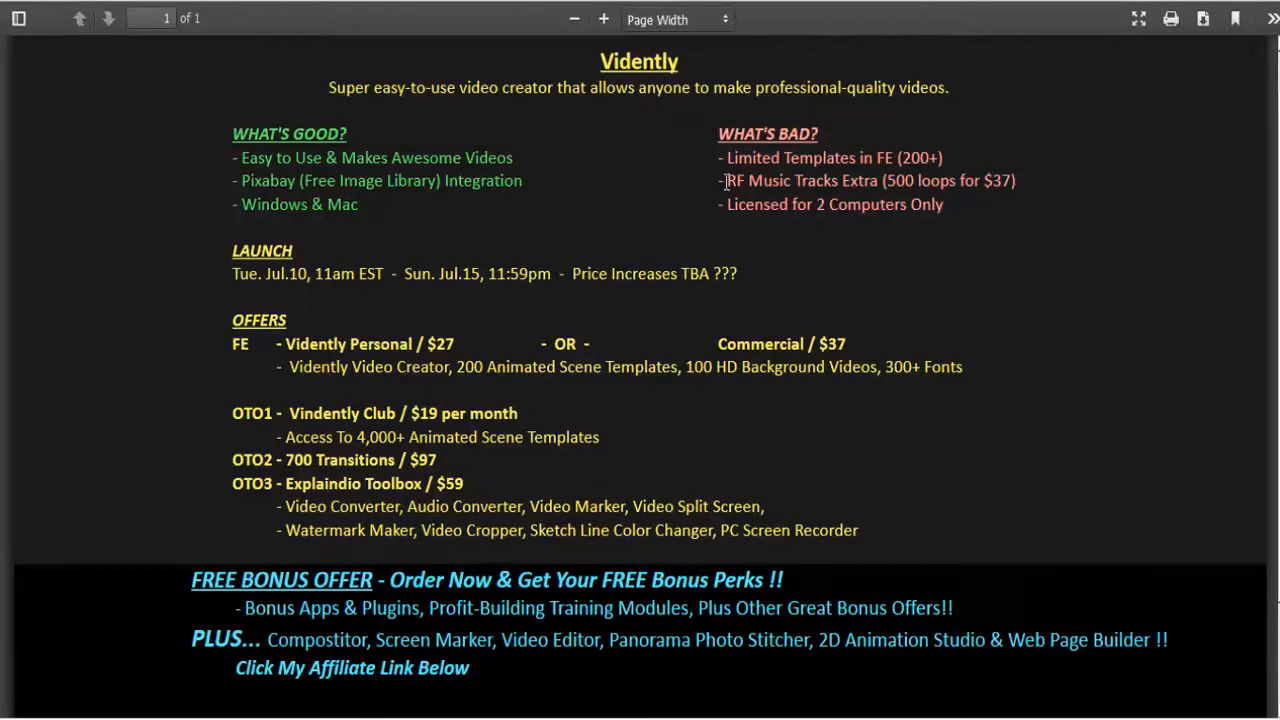
{"action": "mouse_move", "coordinate": [362, 580]}
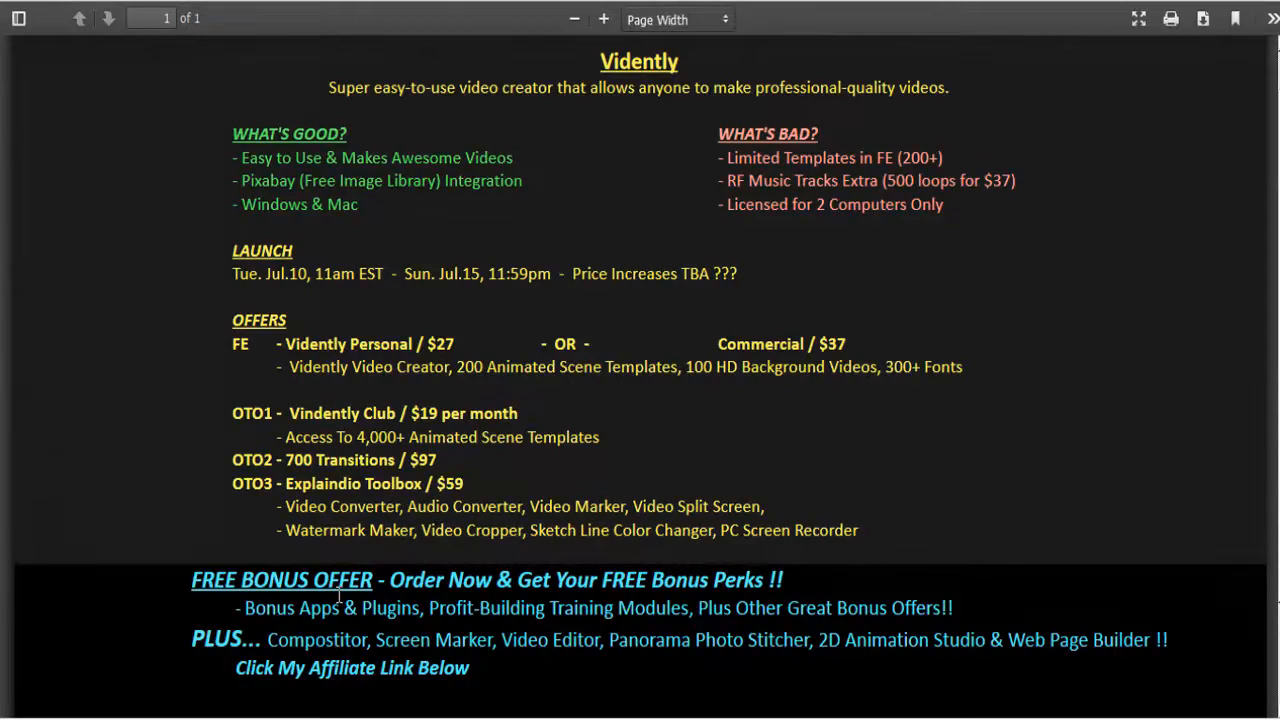
{"action": "mouse_move", "coordinate": [500, 688]}
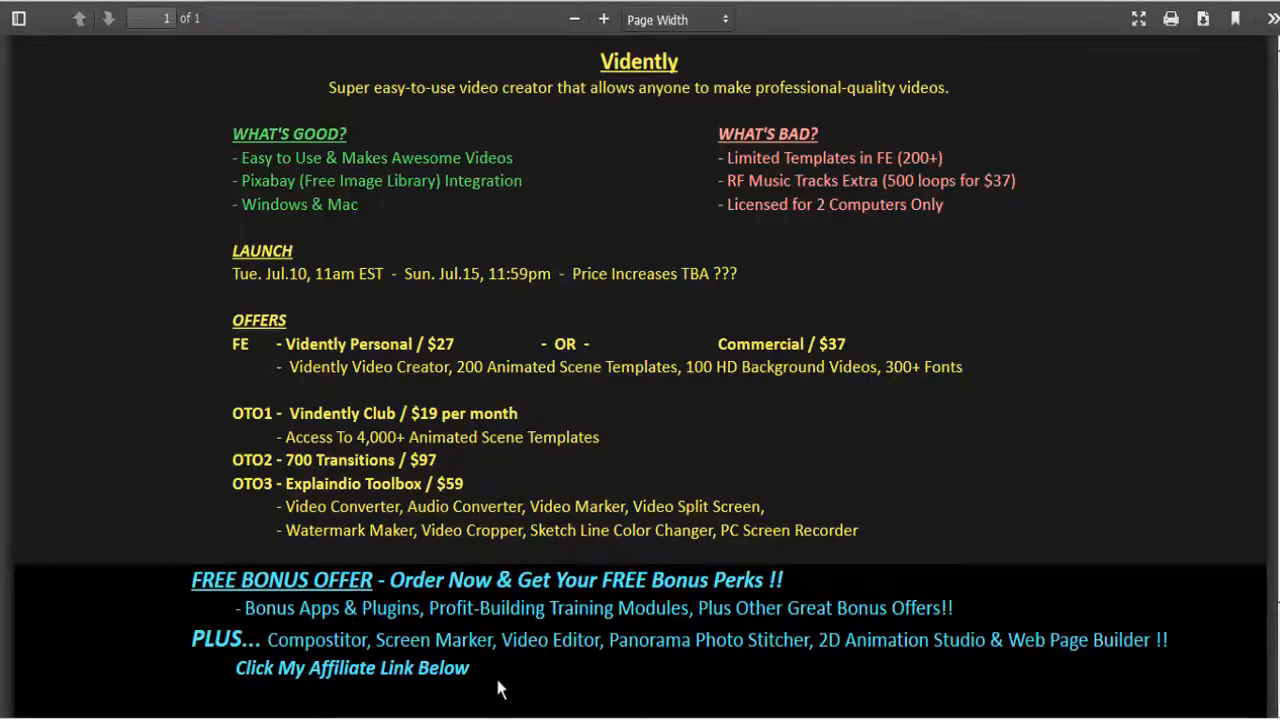